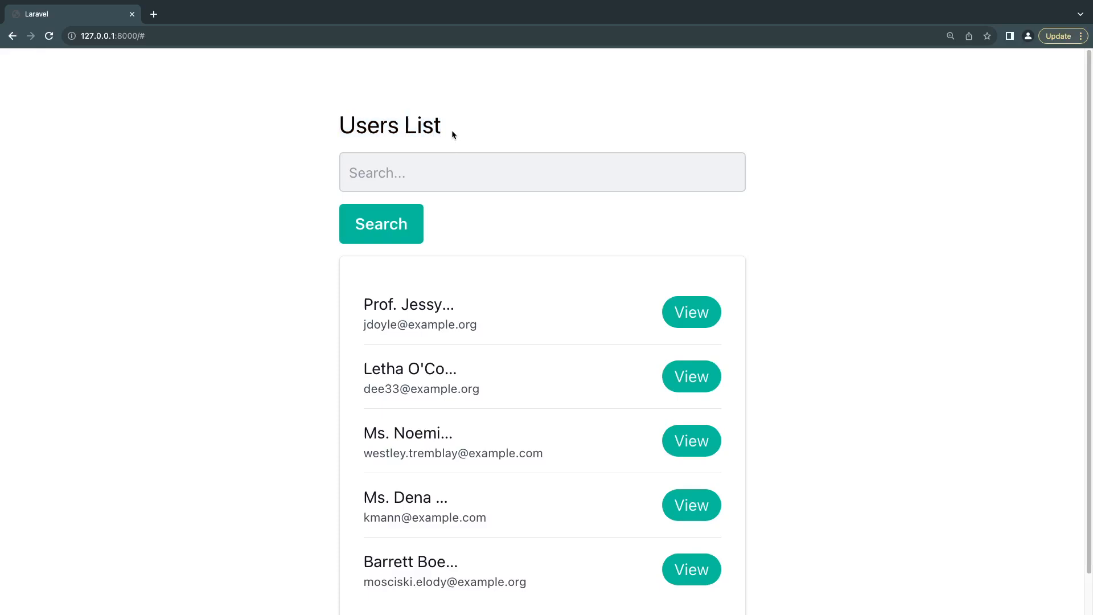
mouse_move(452, 132)
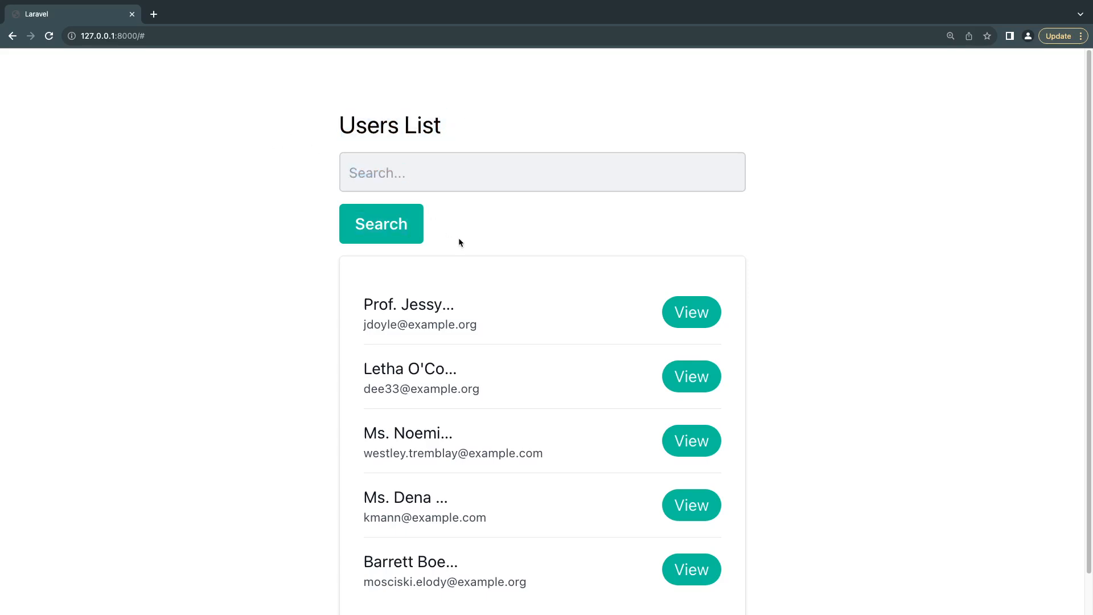
mouse_move(480, 238)
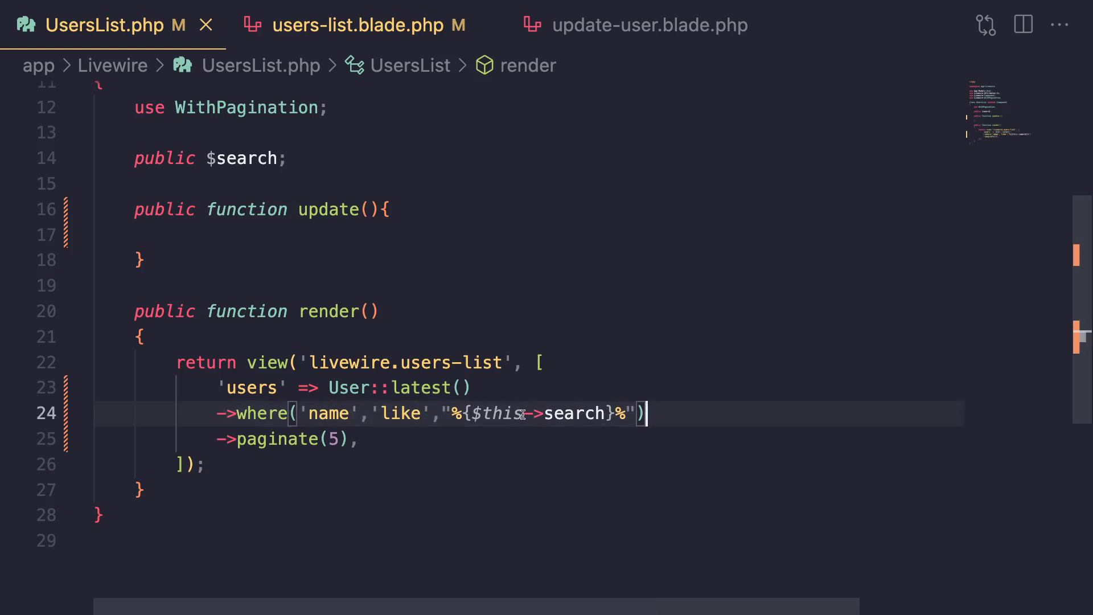
- Highlight uses of $this->search, then close the update-user.blade.php editor
double_click(574, 413)
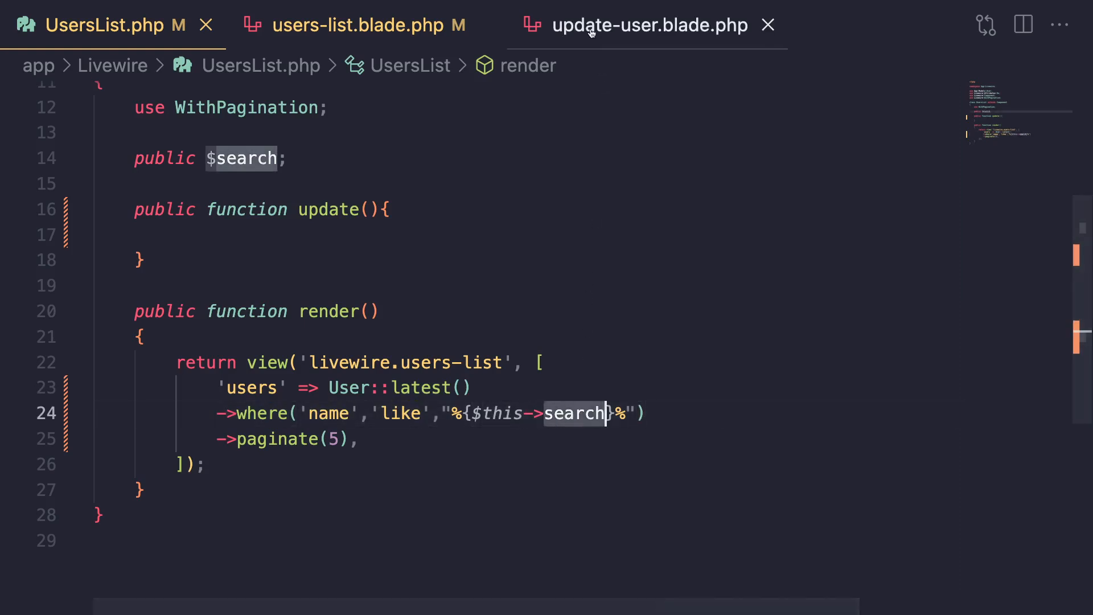
click(648, 25)
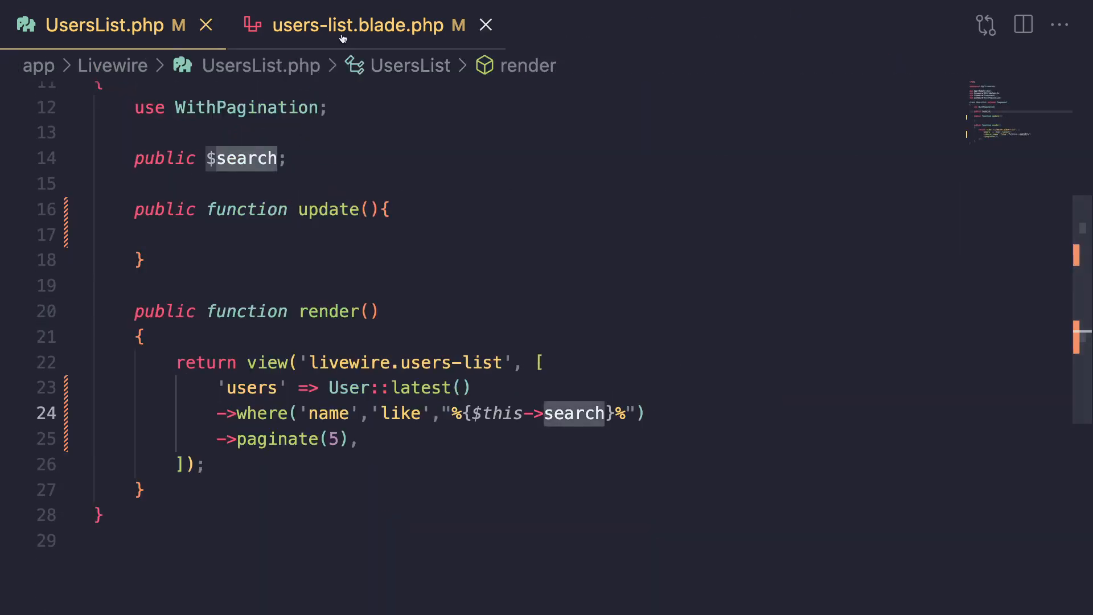
- In users-list.blade.php, add blank lines after the Search </button> markup
click(368, 25)
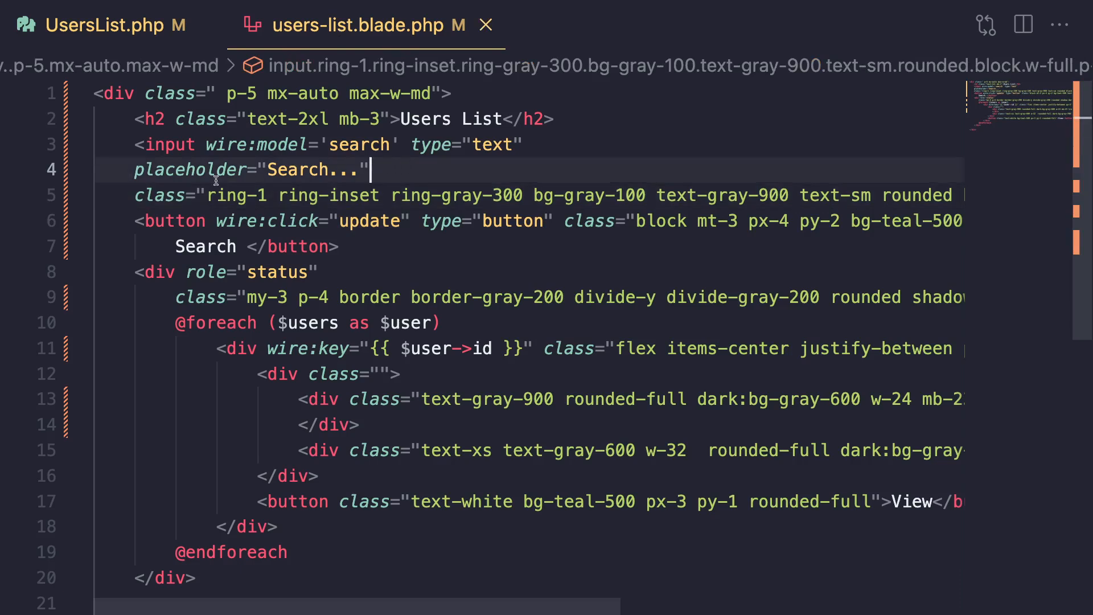
click(203, 145)
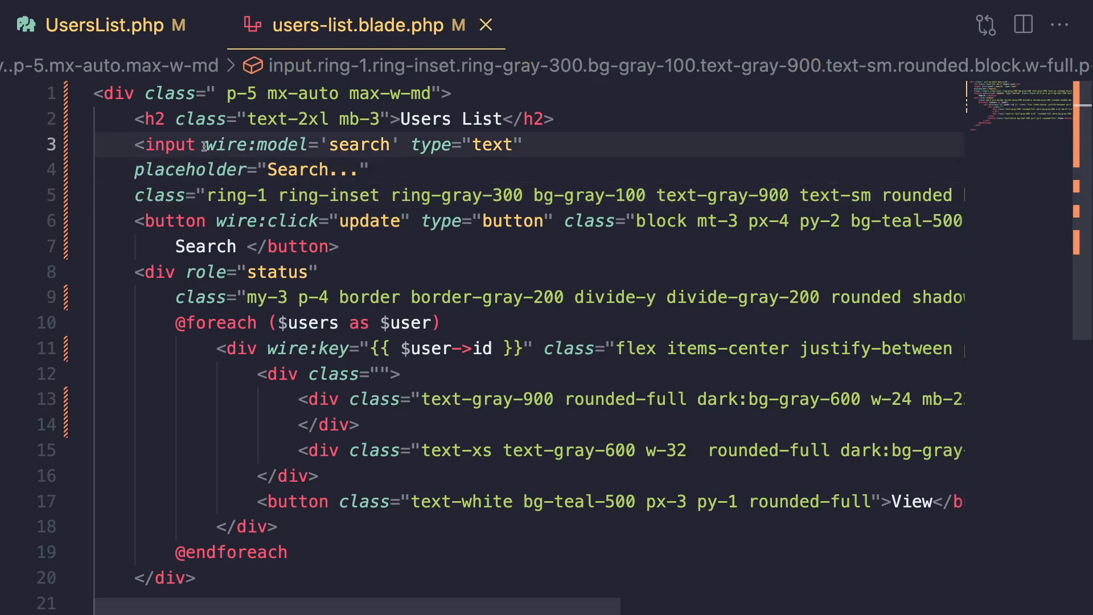
mouse_move(402, 144)
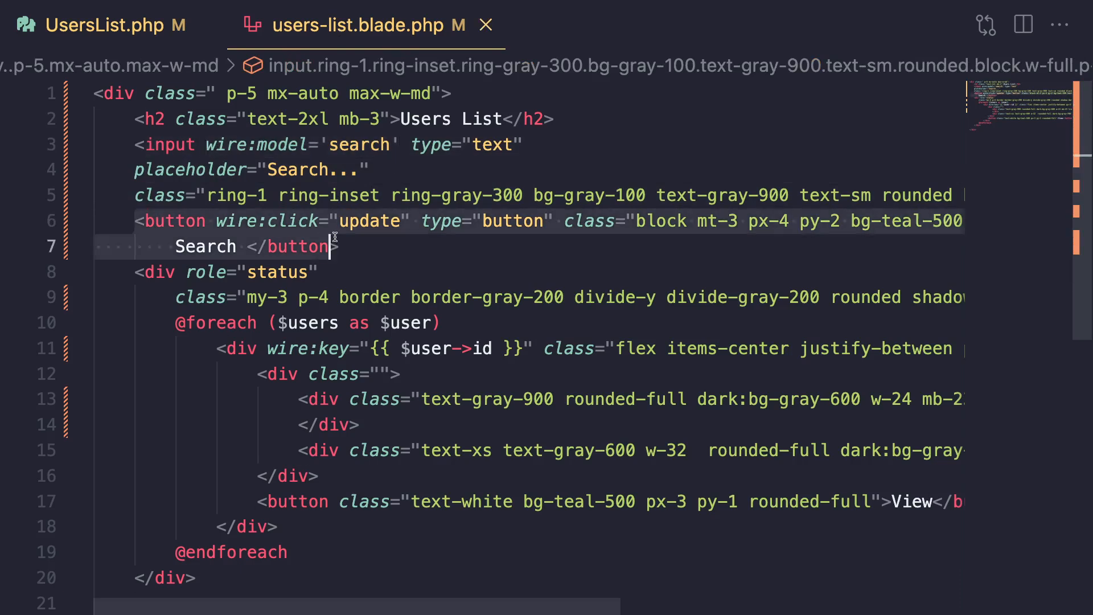
click(412, 221)
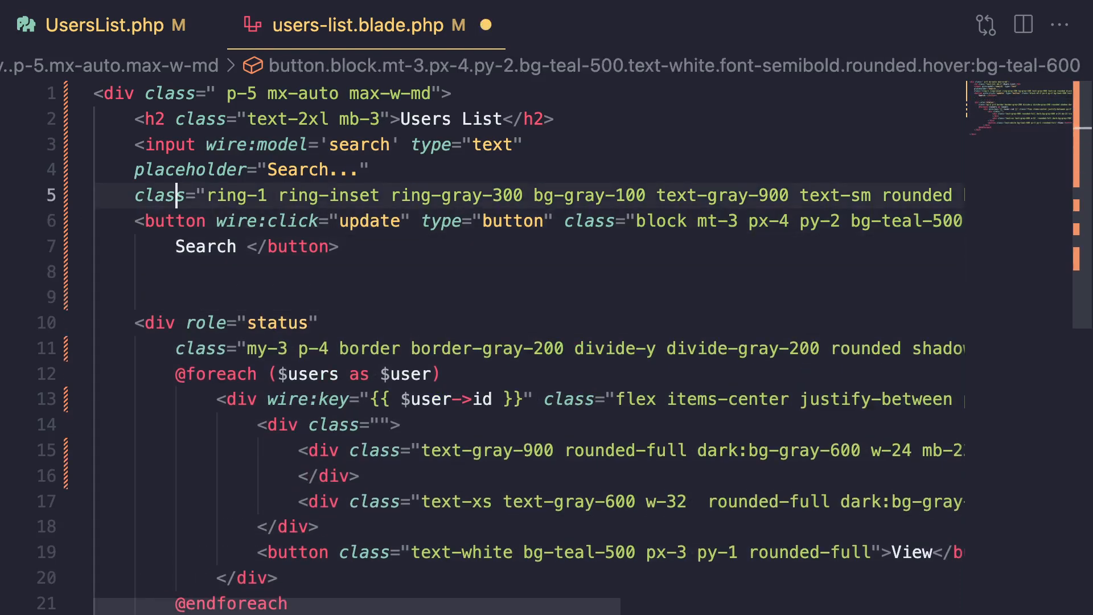
click(554, 118)
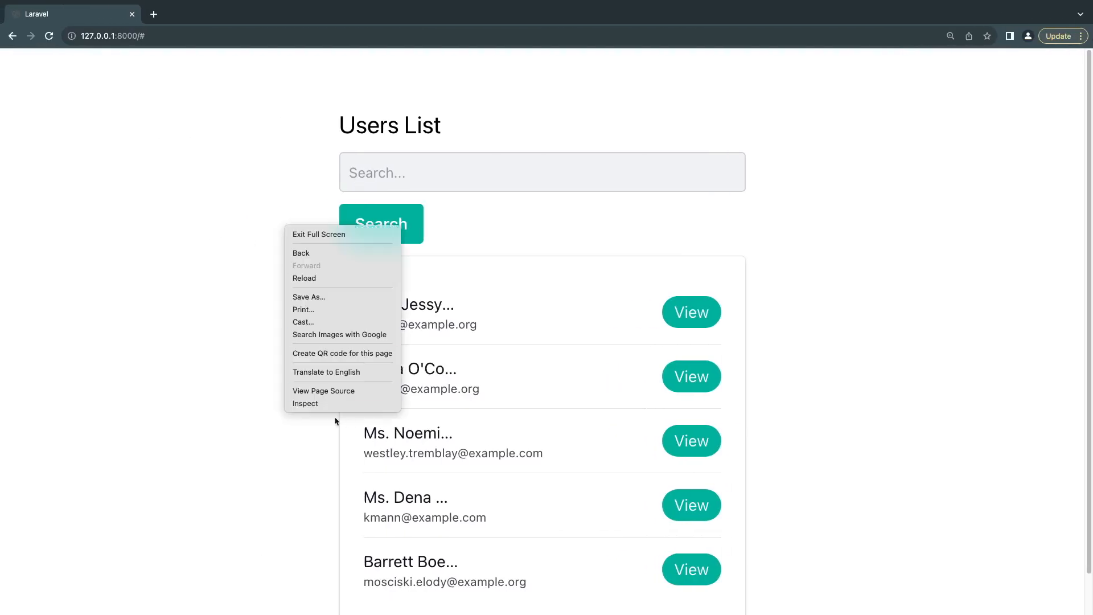
- With the Network panel recording, search the users list for 'prof' via the Search button
click(305, 403)
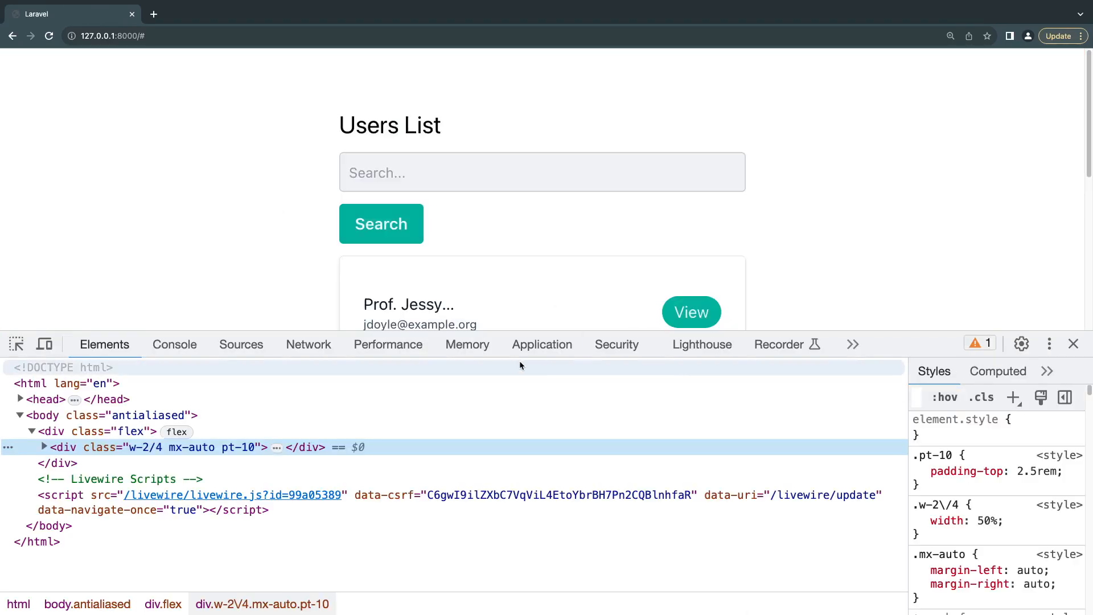
click(309, 344)
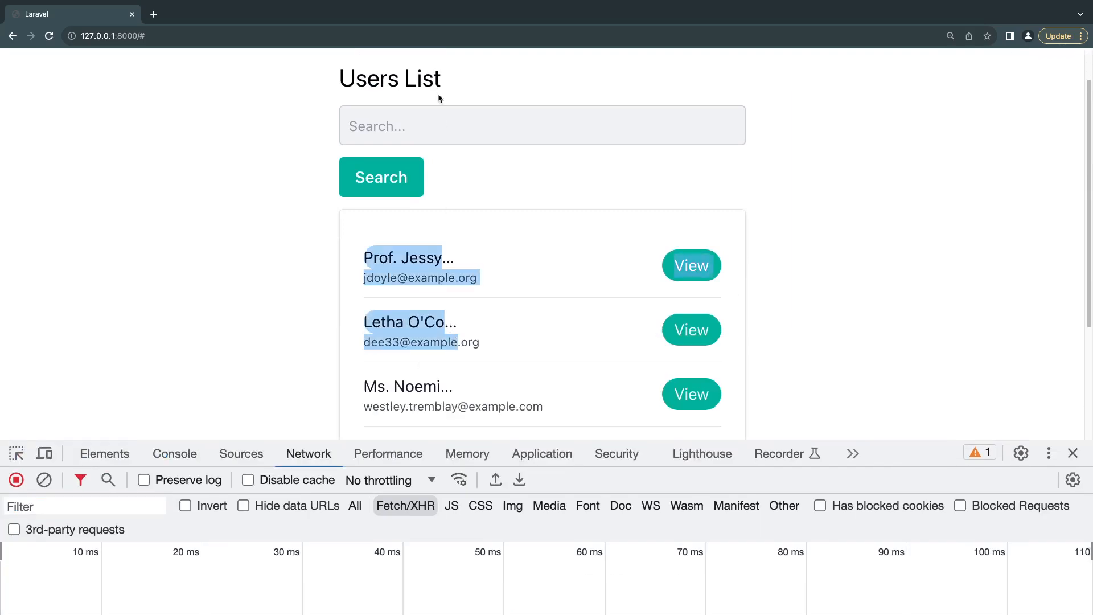
text(prof)
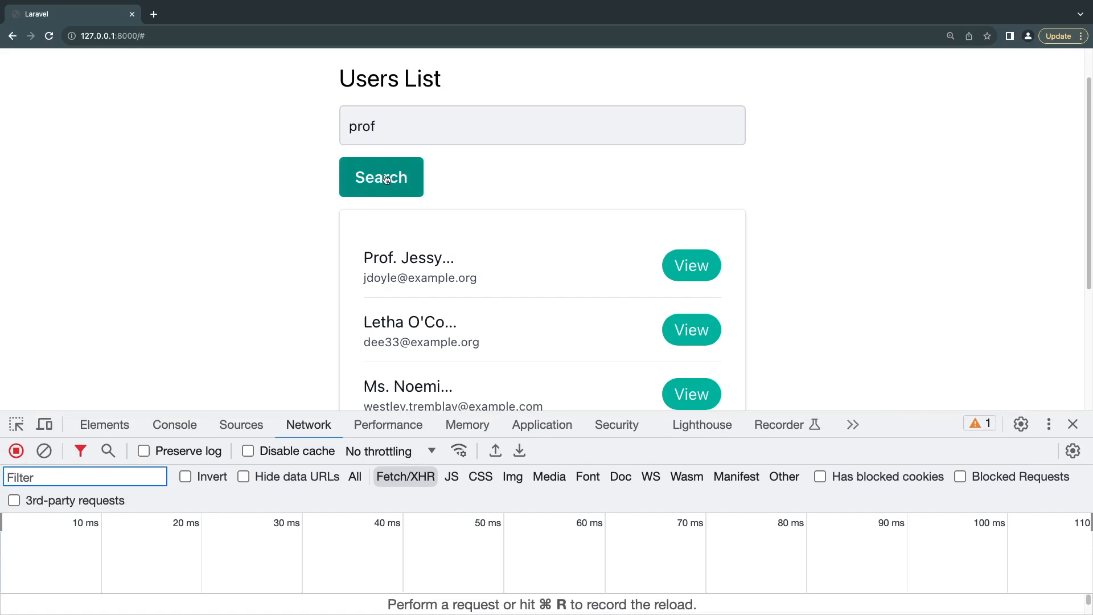
click(381, 177)
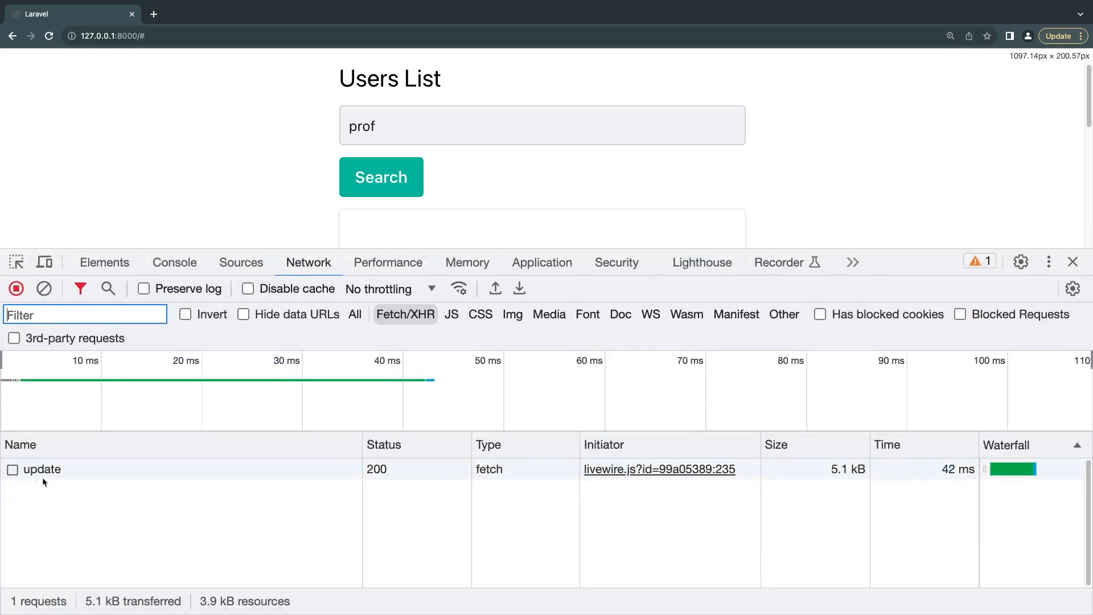
- Inspect the update request's payload to see updates {search: prof} in component 0
click(42, 469)
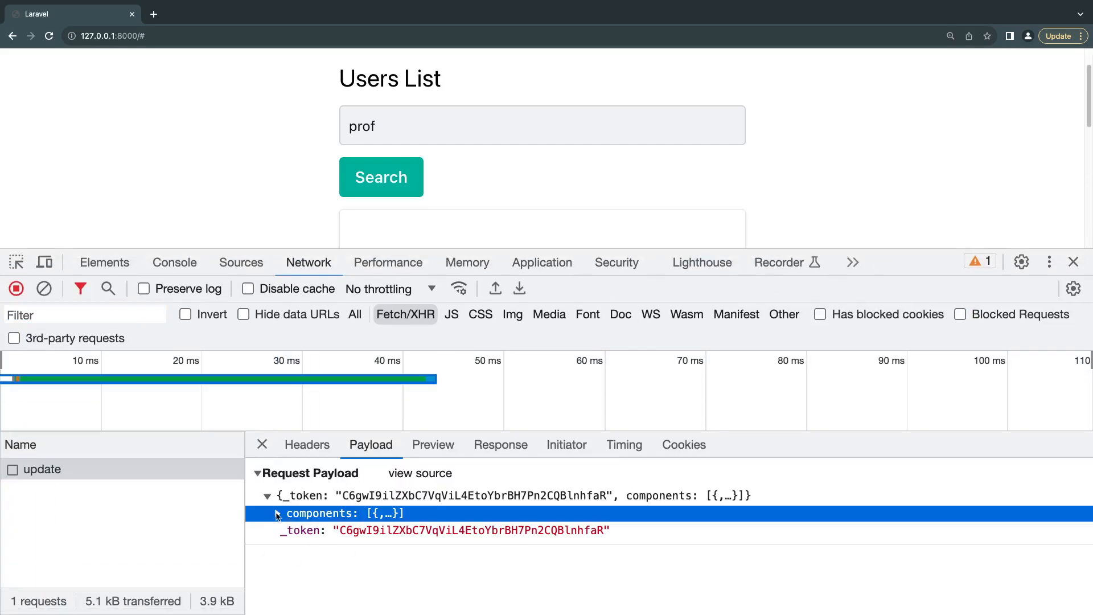
click(267, 514)
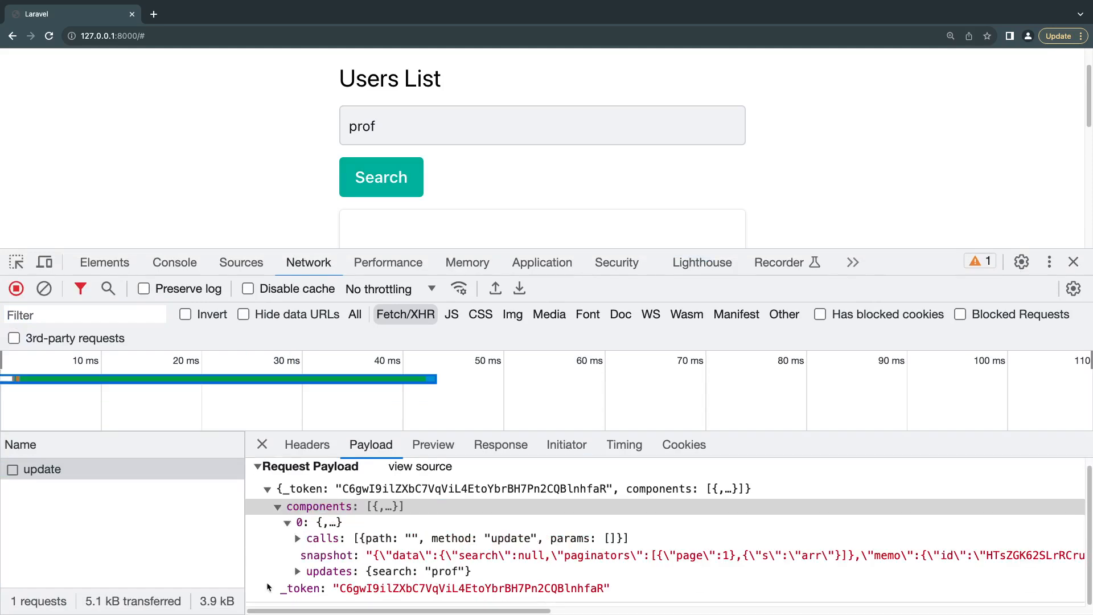
click(297, 570)
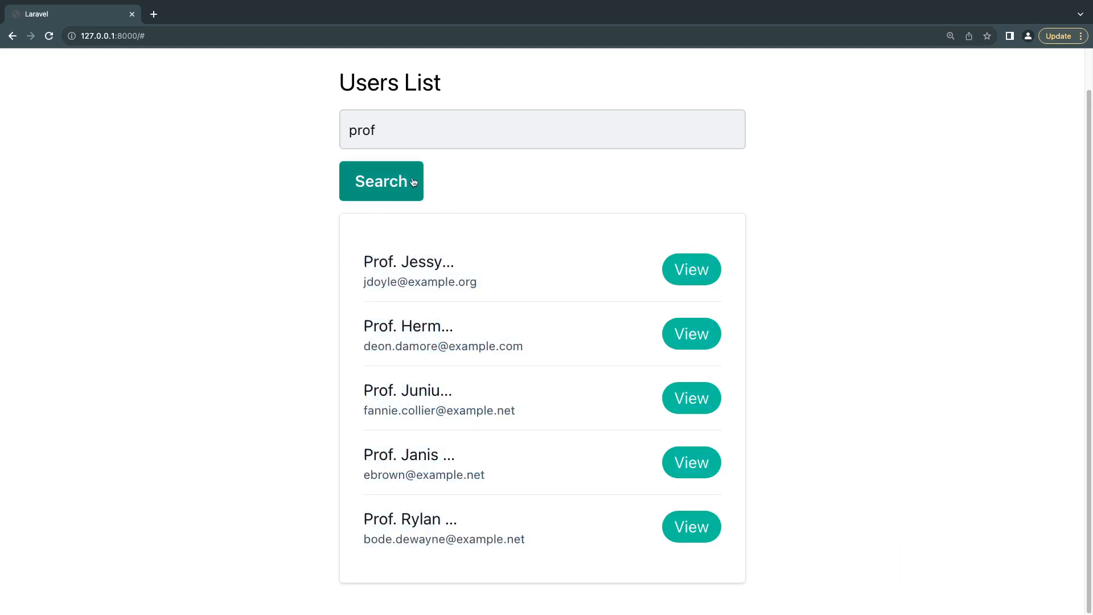
mouse_move(421, 173)
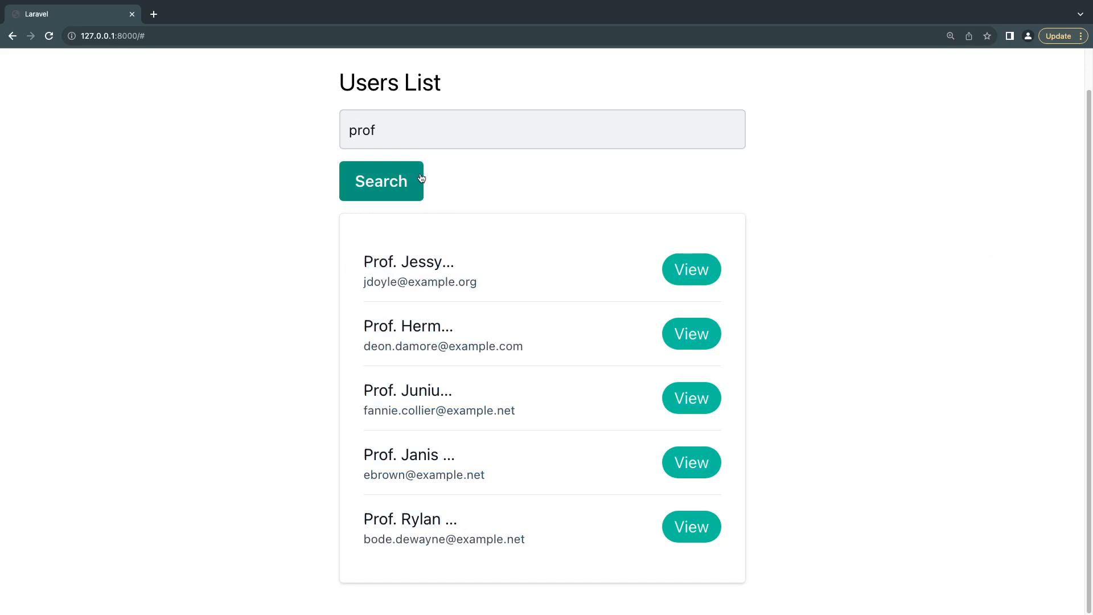
mouse_move(435, 179)
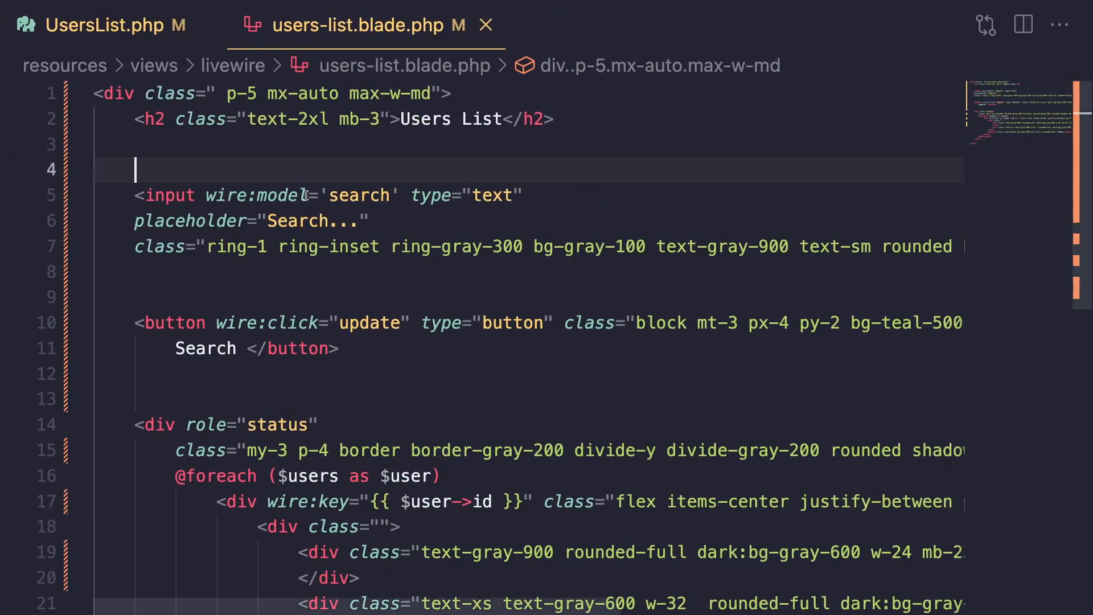
- Change the search input binding to wire:model.live='search'
text(.)
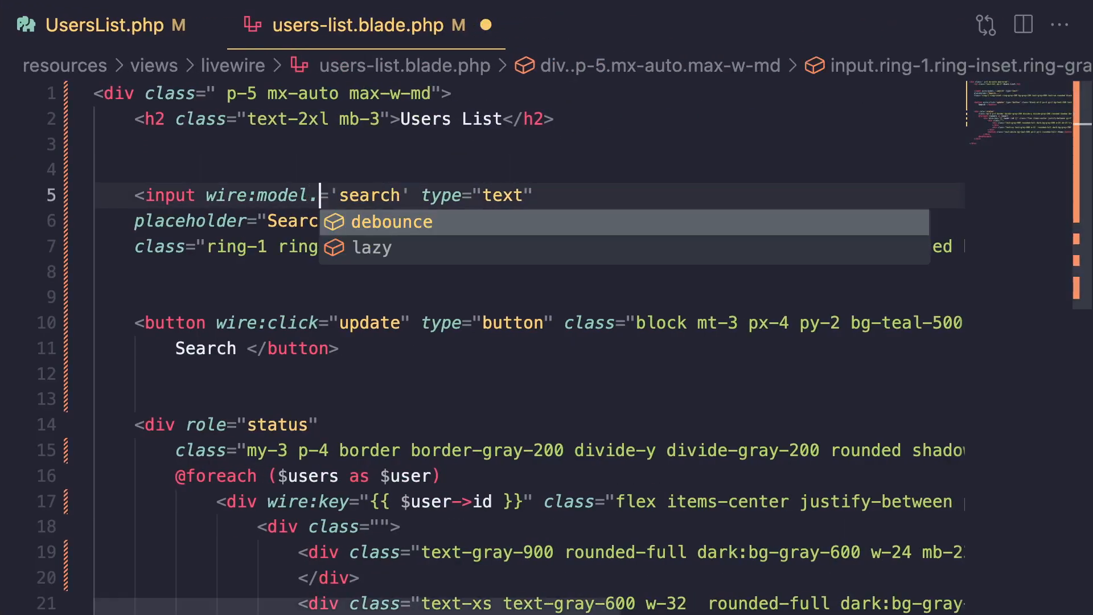
text(live)
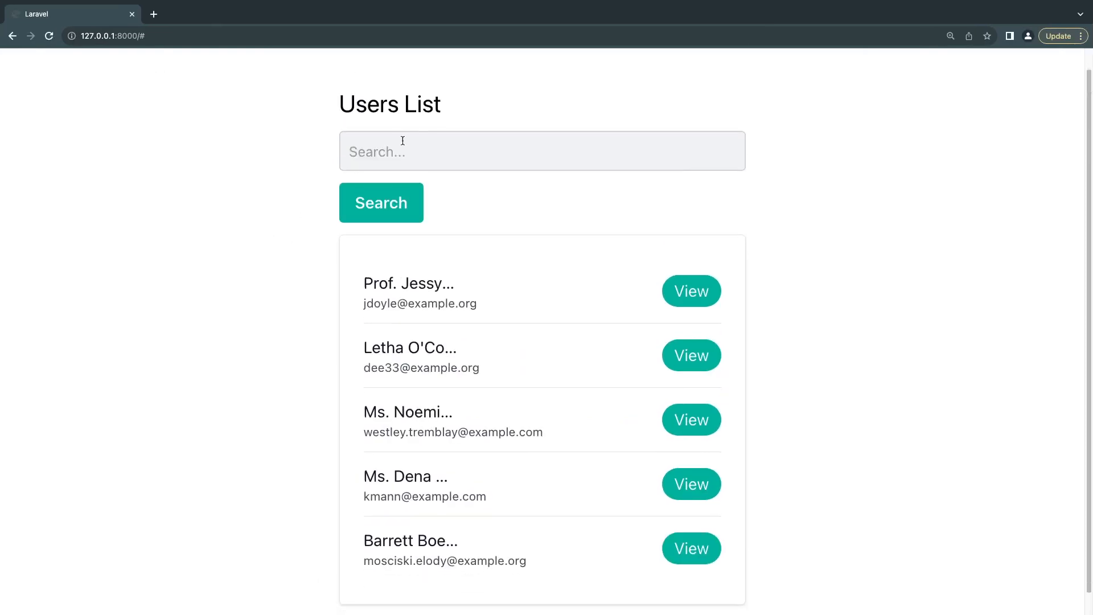
- Type 'pro' then 'jess' in the search box, watching one update request fire per keystroke
text(prof)
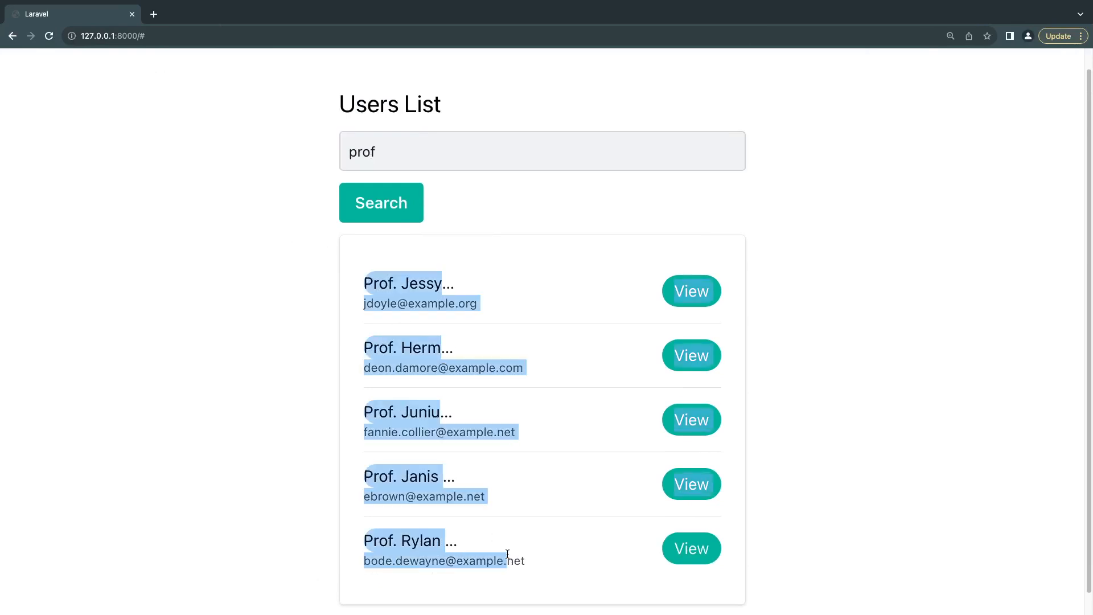
right_click(508, 556)
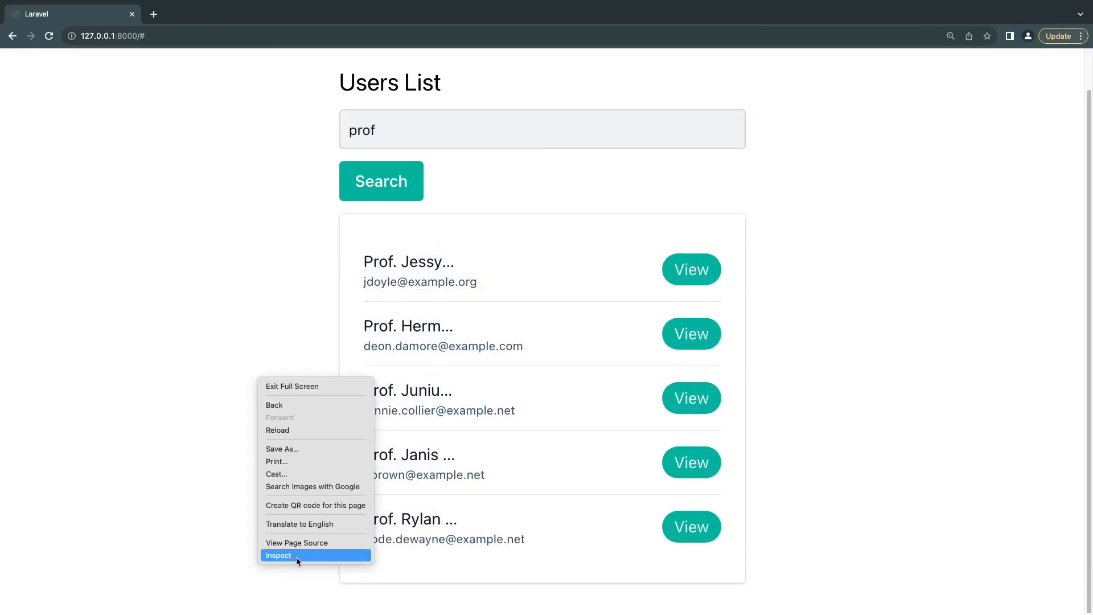
click(278, 554)
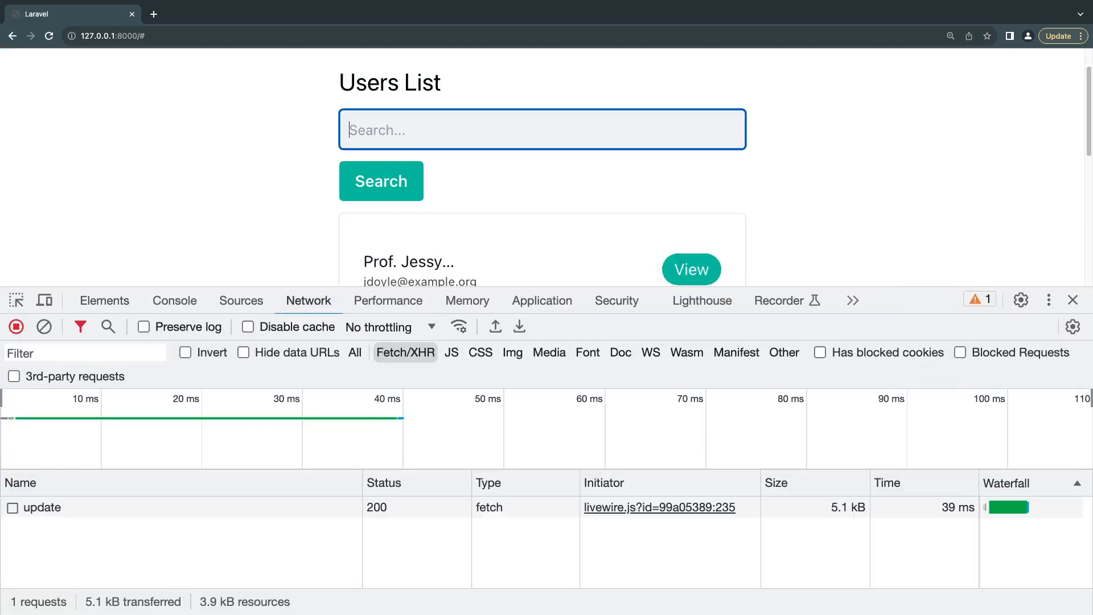
text(p)
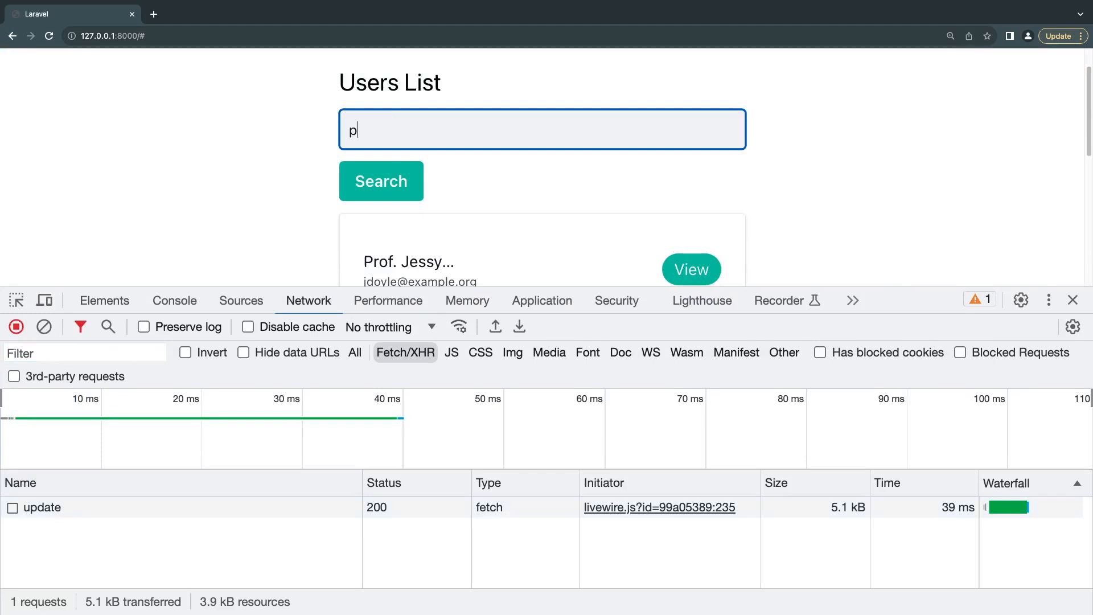
text(rof)
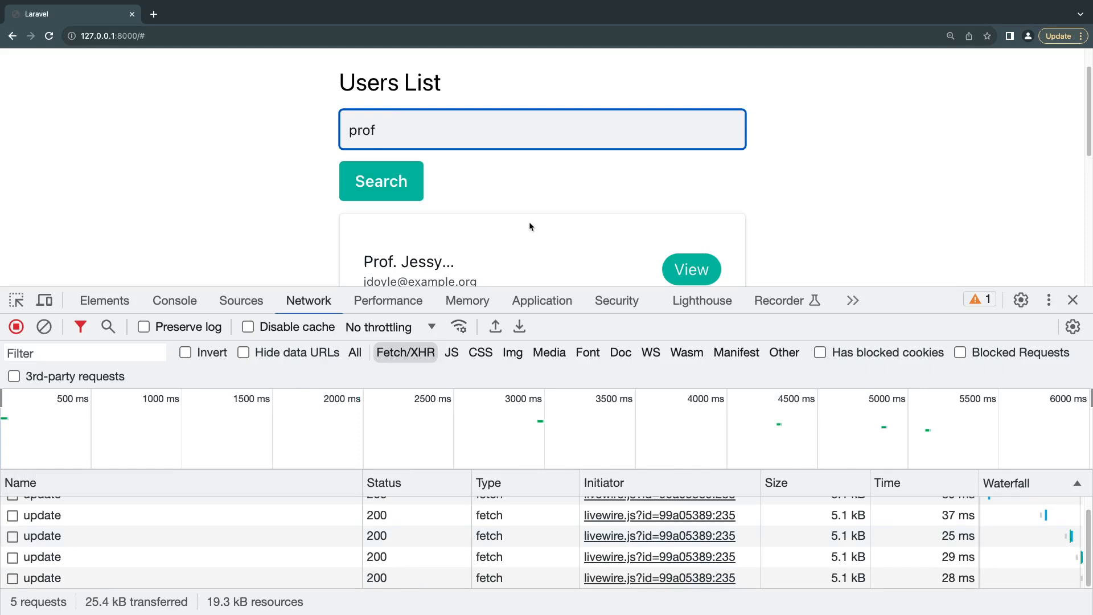
text(jess)
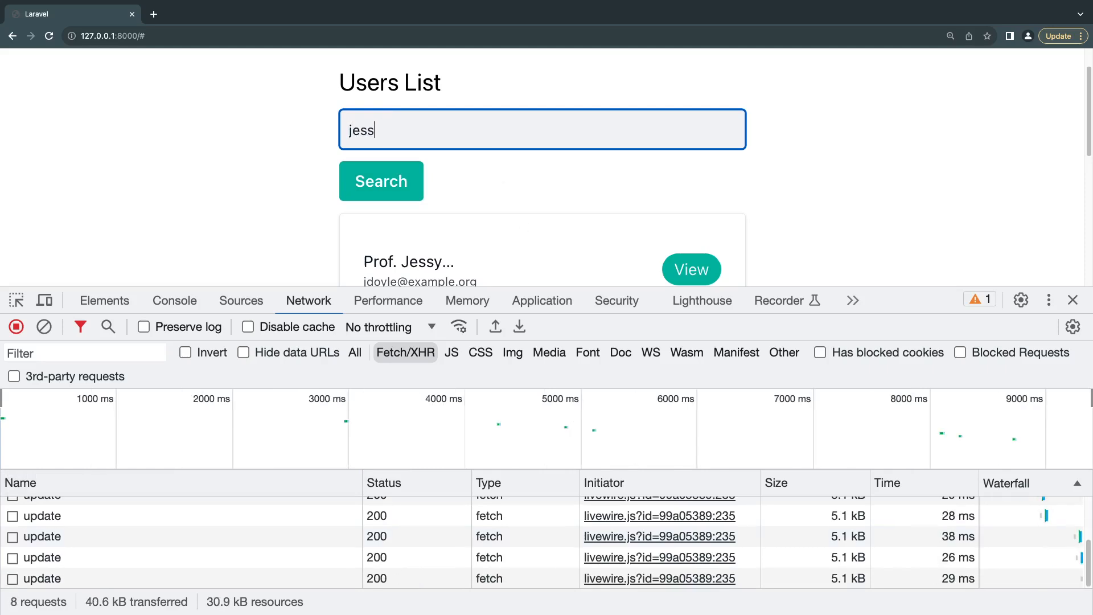
scroll(down, 3)
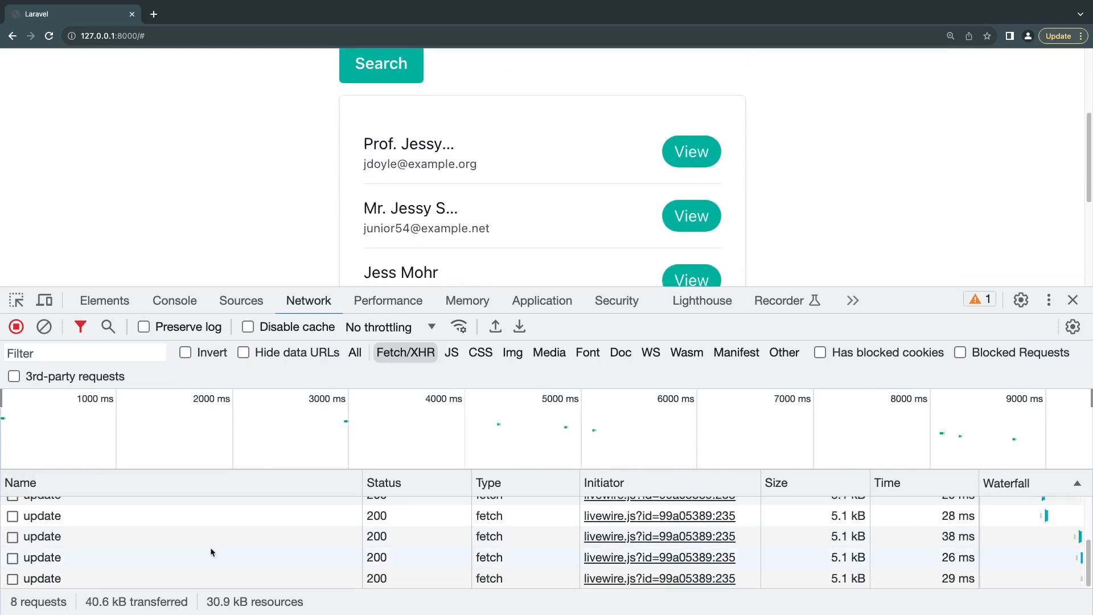
click(1073, 301)
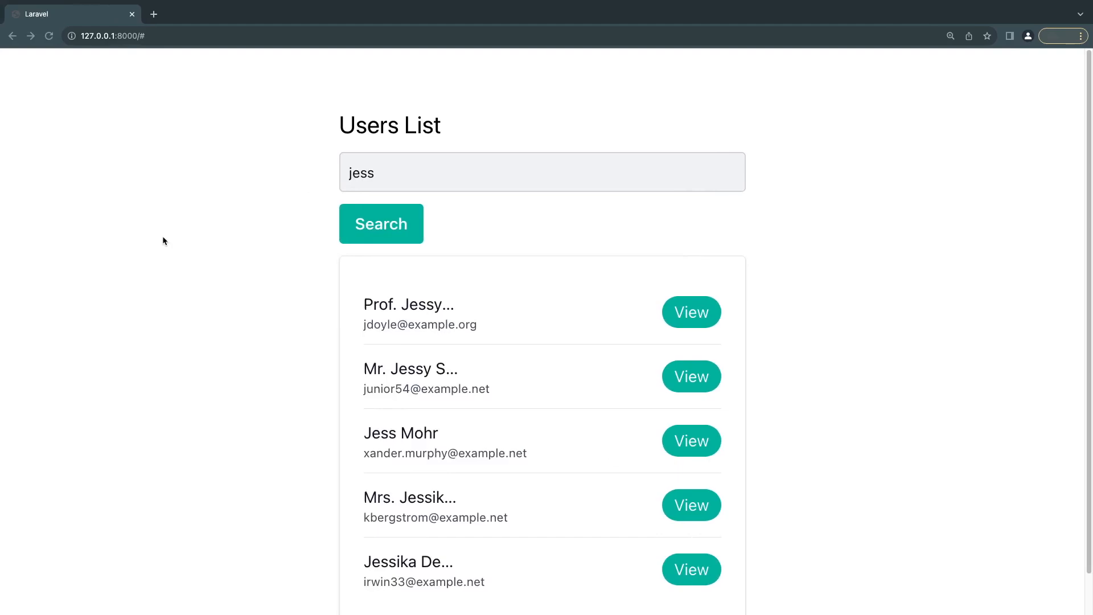
- Reopen the Network panel and type 'jessy', producing an update request per character
right_click(164, 240)
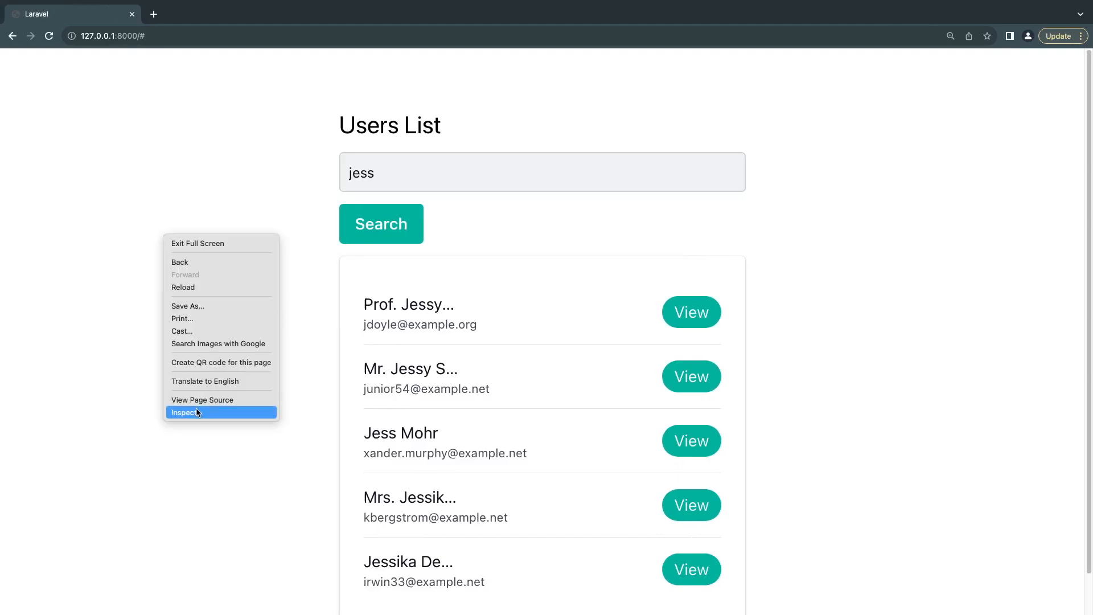
click(186, 413)
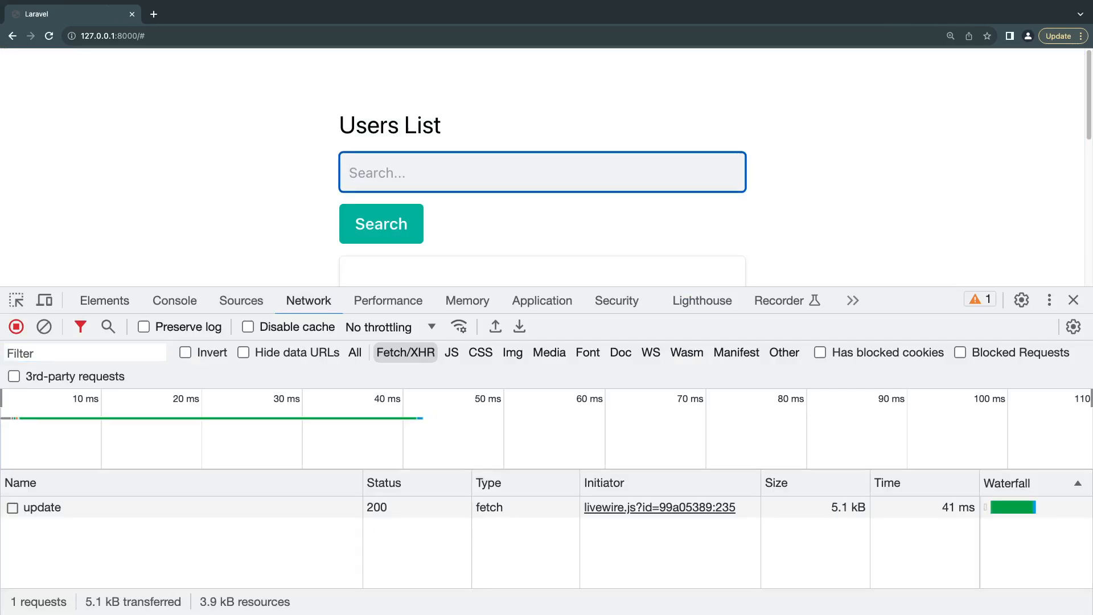
text(jessy)
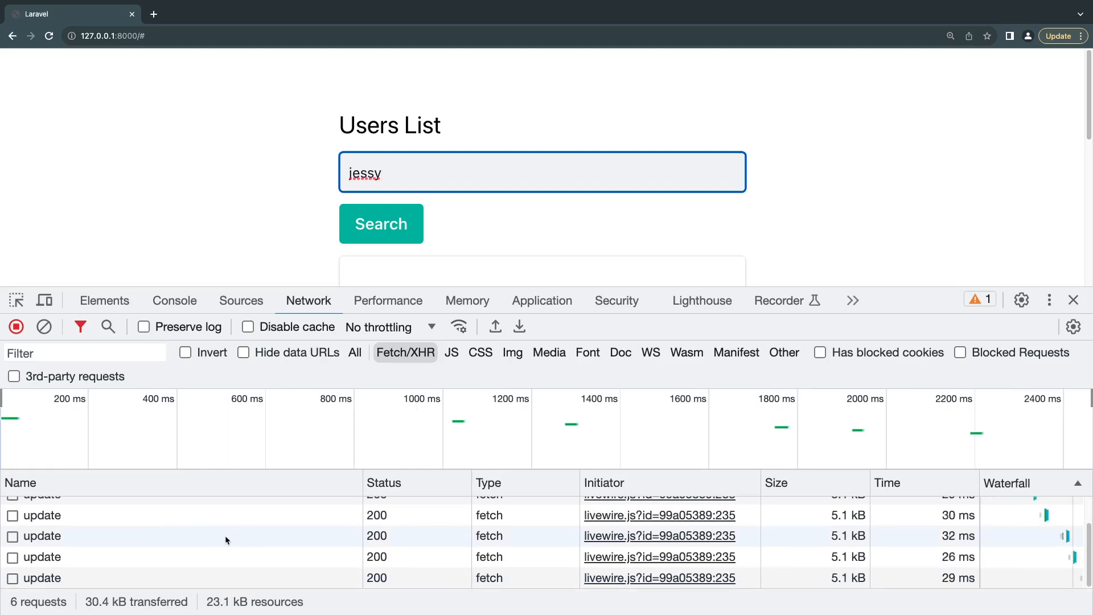
mouse_move(127, 549)
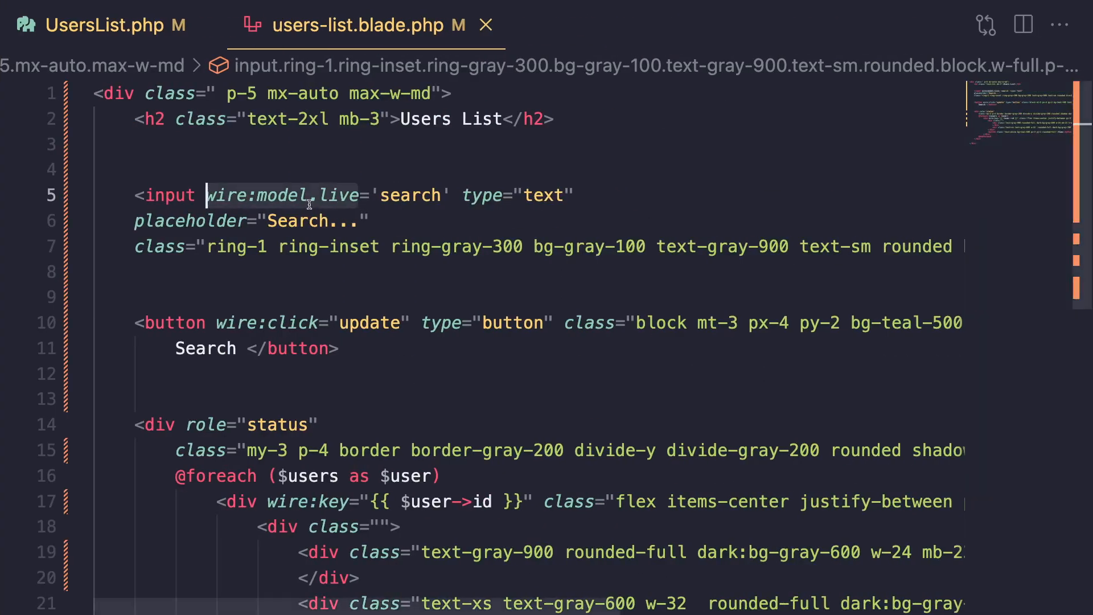
- Change the search binding to wire:model.live.blur
text(.b)
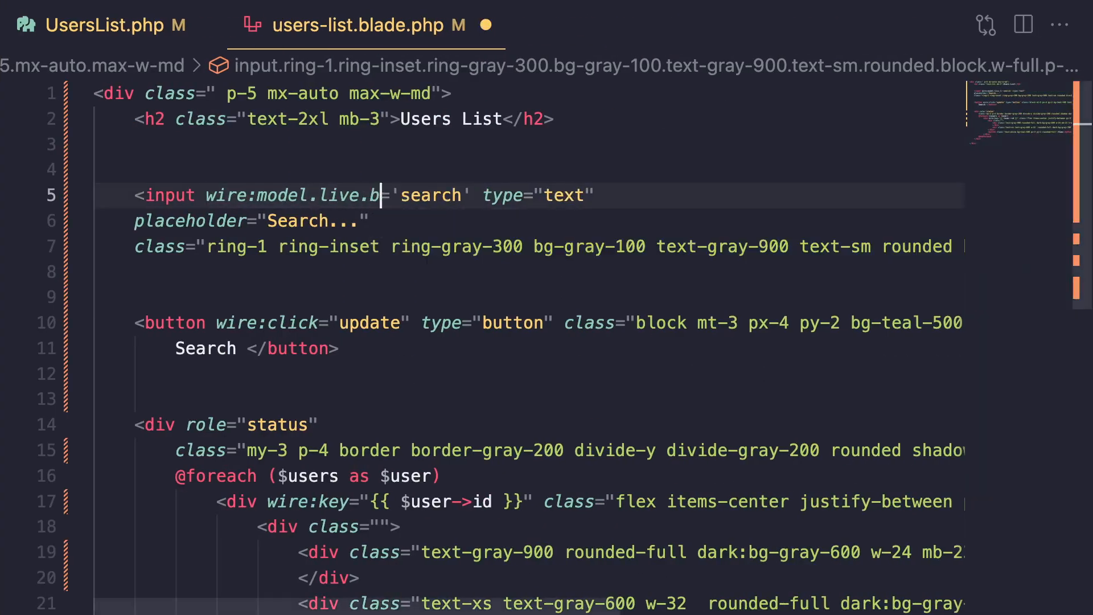
text(lur)
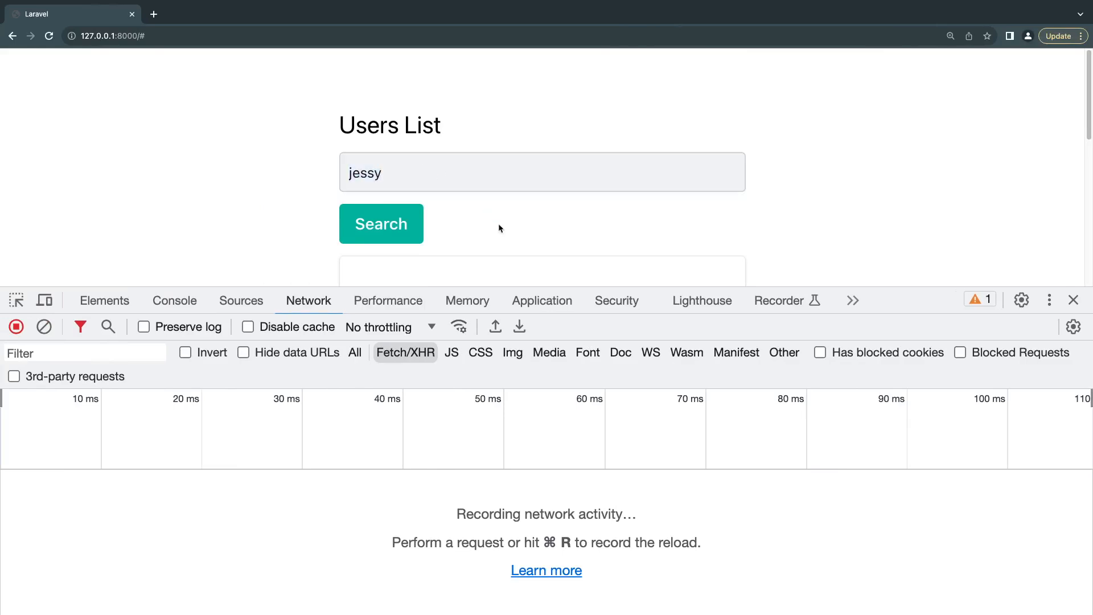
mouse_move(284, 228)
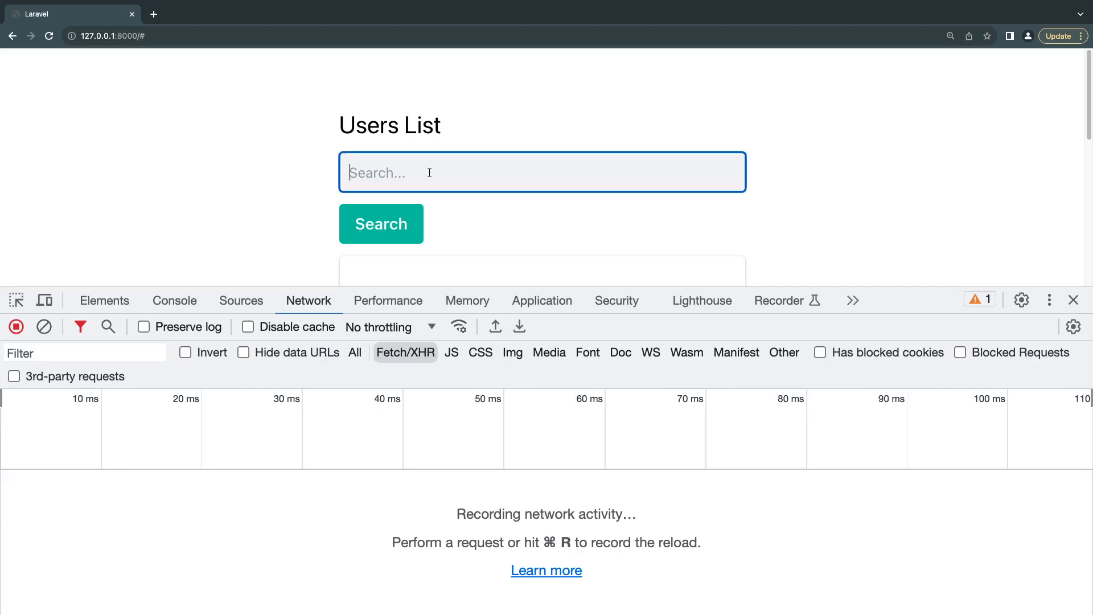
- Type 'jessy' and confirm a single update request is sent after the field loses focus
text(jessy)
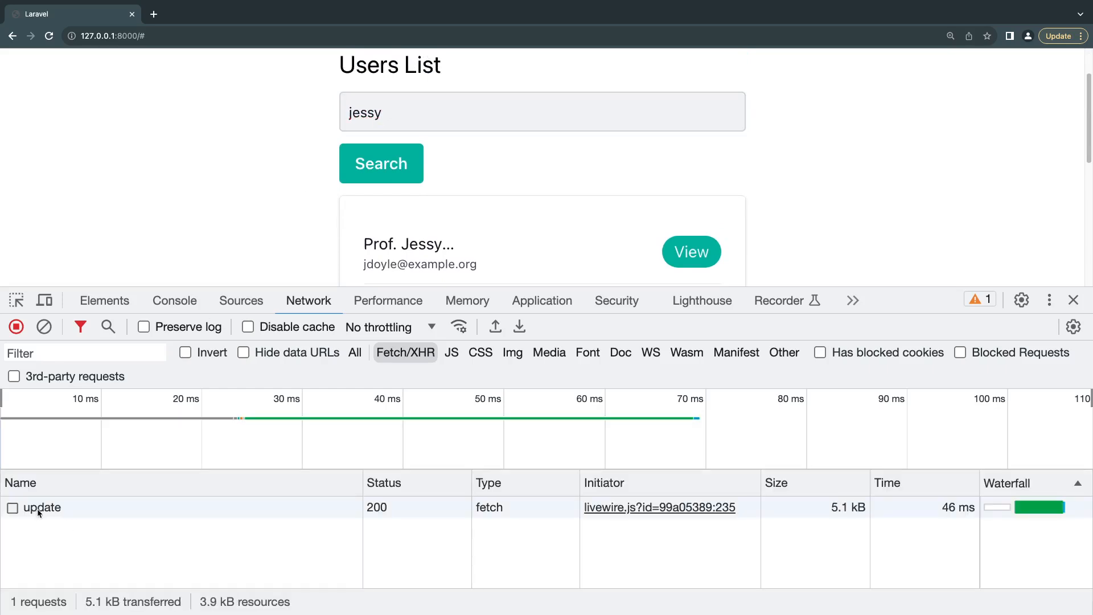
scroll(down, 3)
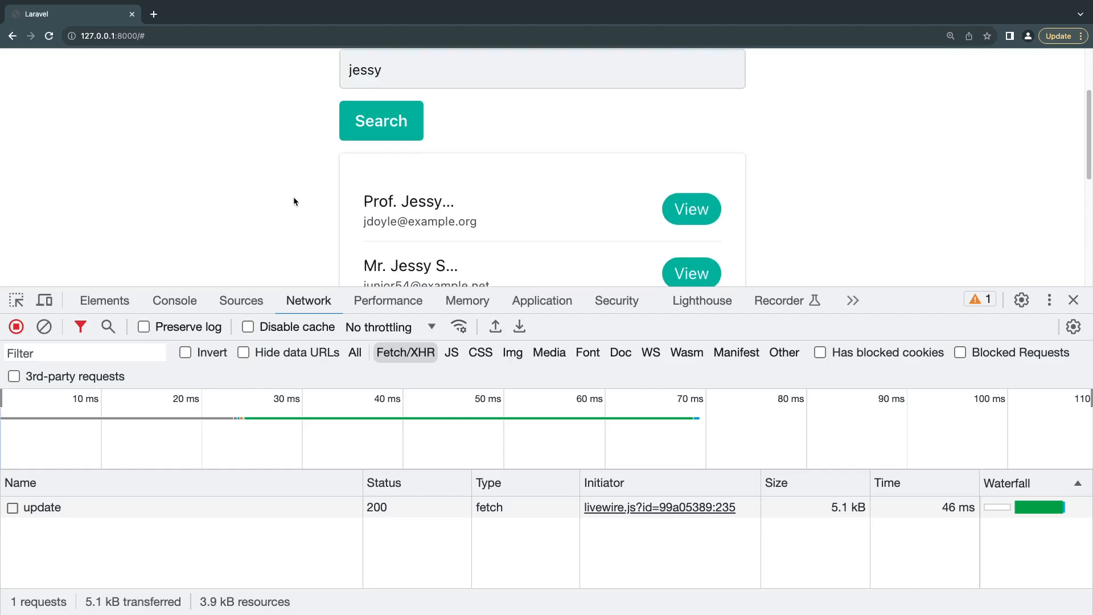
mouse_move(896, 202)
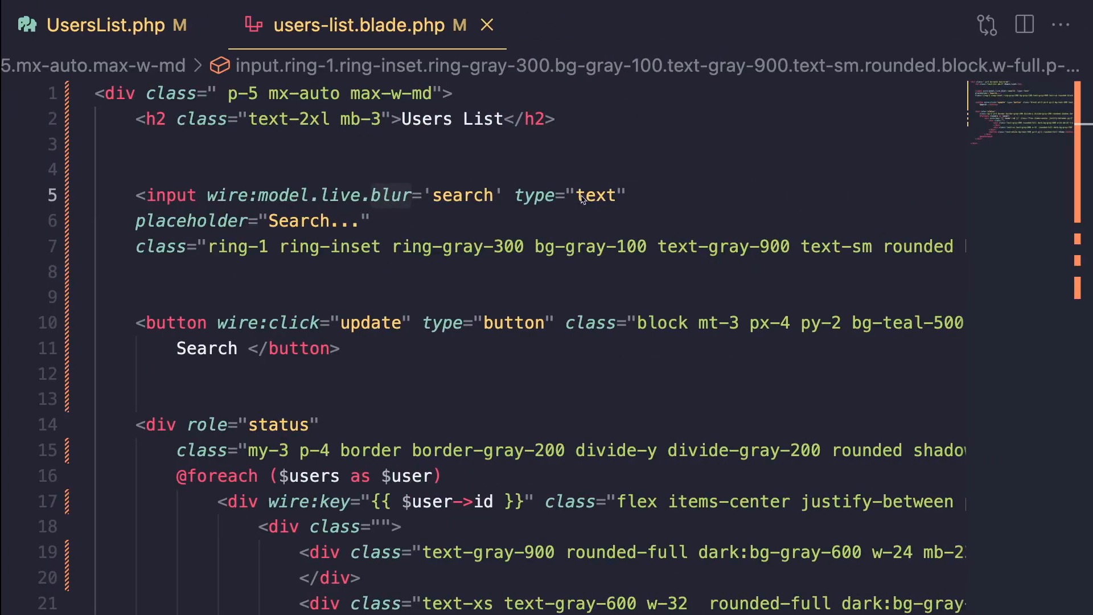
- Replace blur with a debounce so the binding reads wire:model.live.debounce.300ms
text(de)
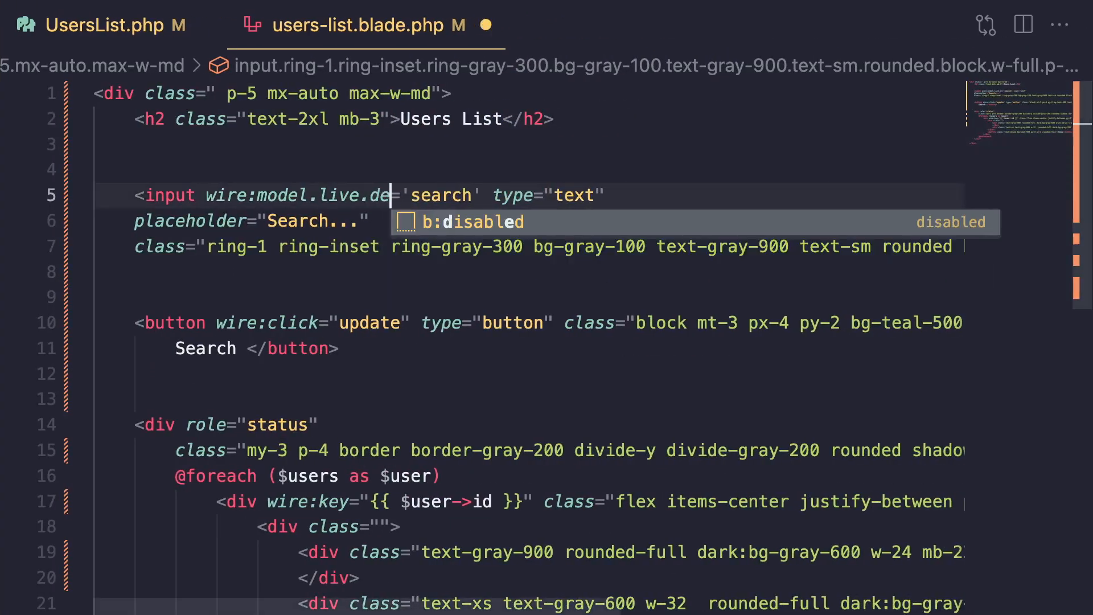
text(bounce)
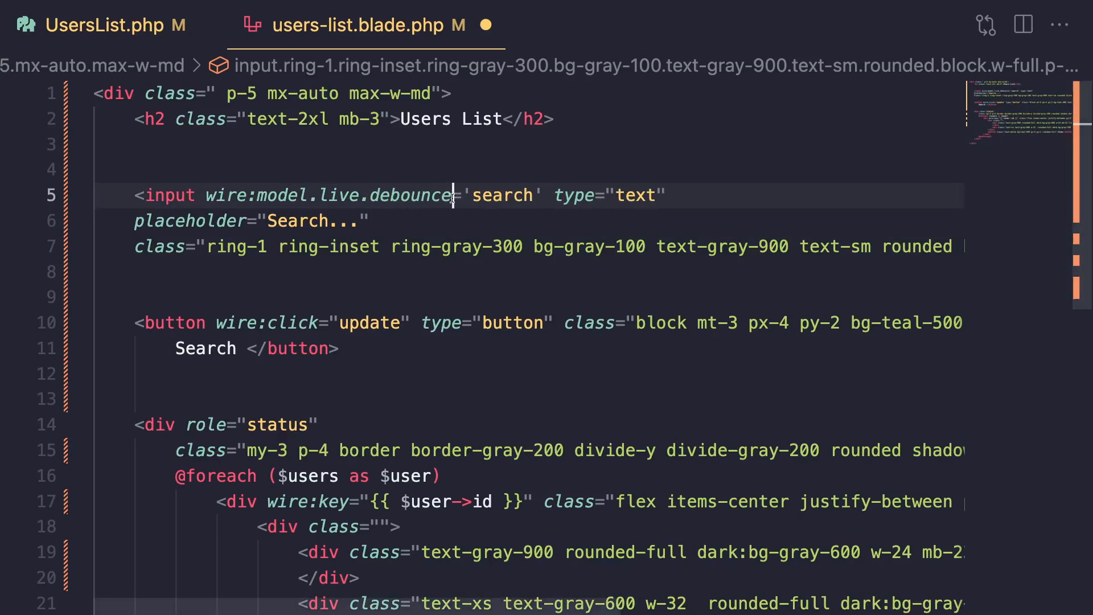
text(.)
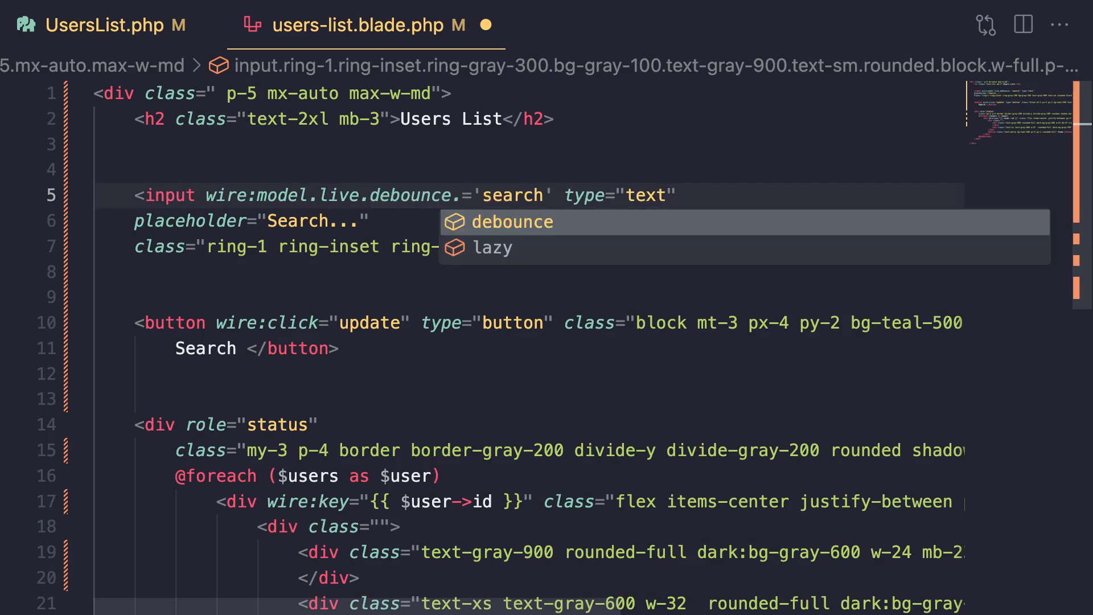
text(300)
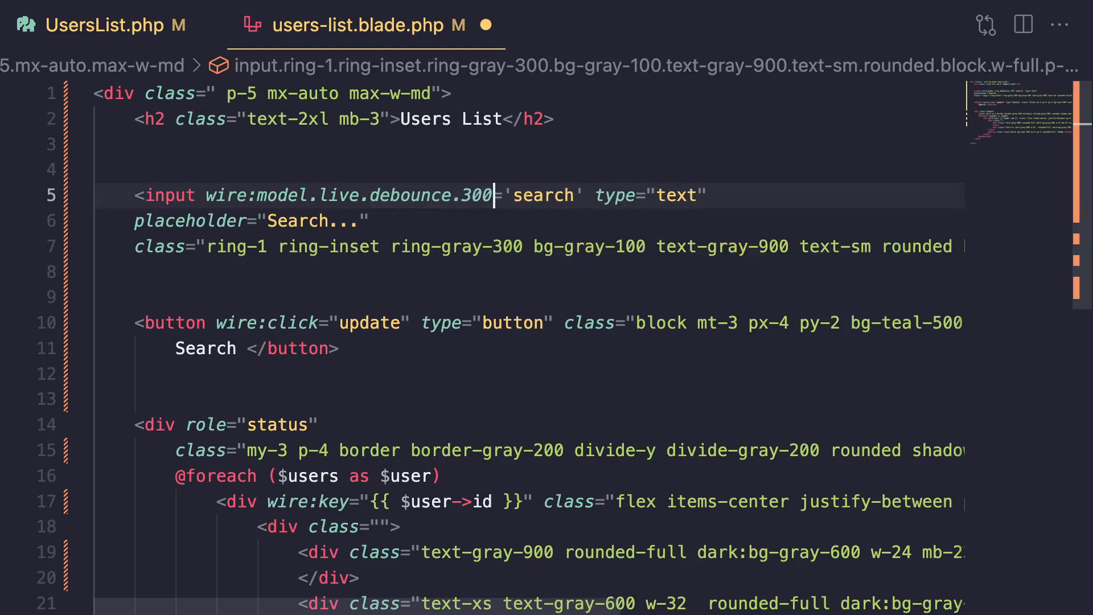
text(ms)
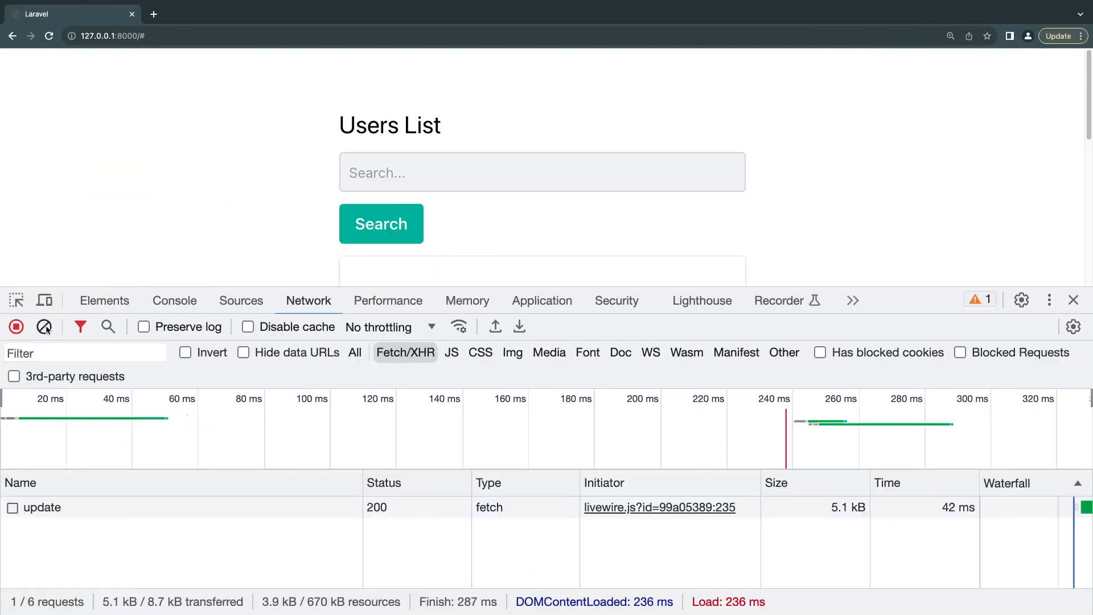
- Search for 'jes' then gibberish while watching the debounced update requests in the Network panel
click(43, 327)
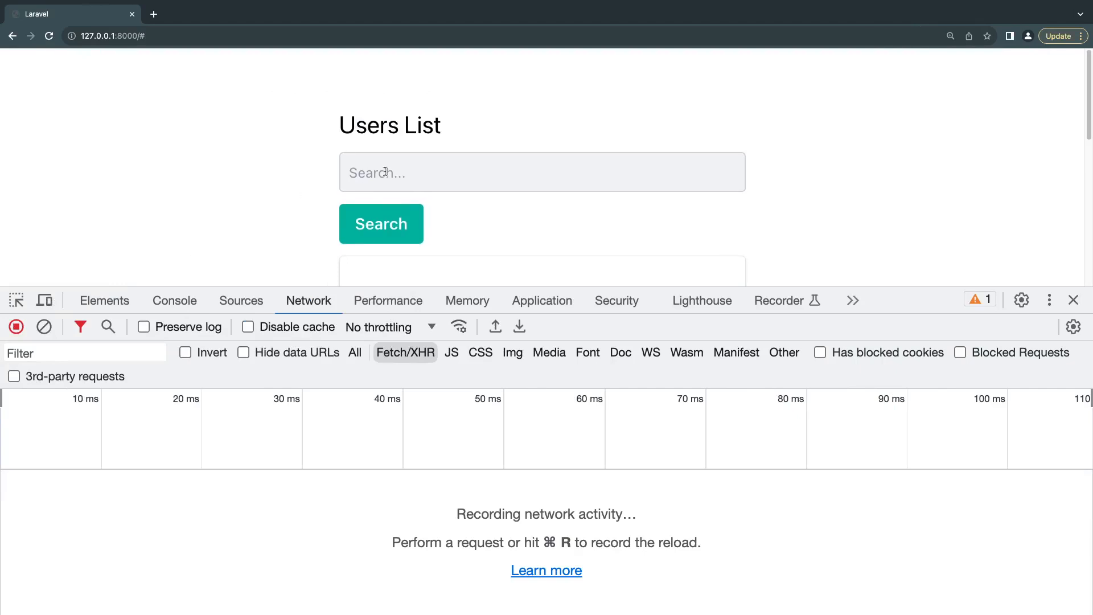
click(543, 172)
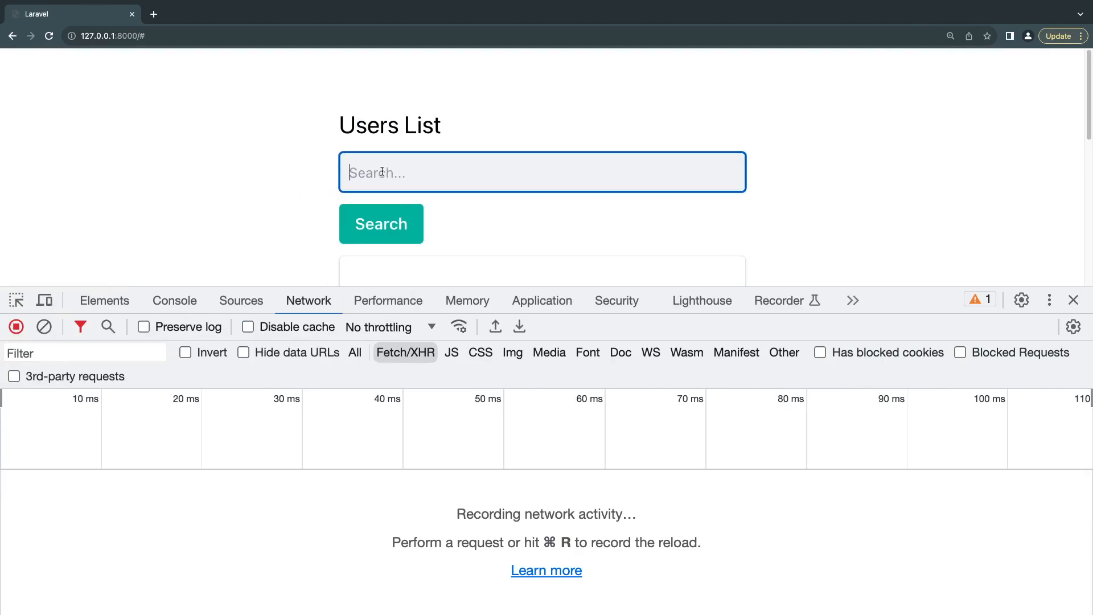
text(jessy)
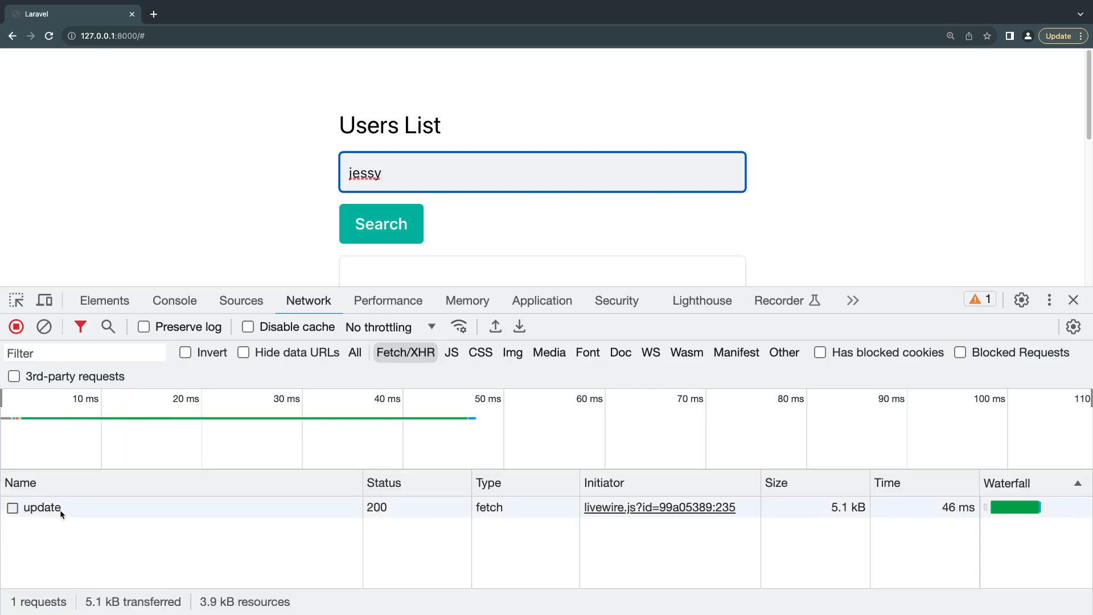
text(asdfasfdasf)
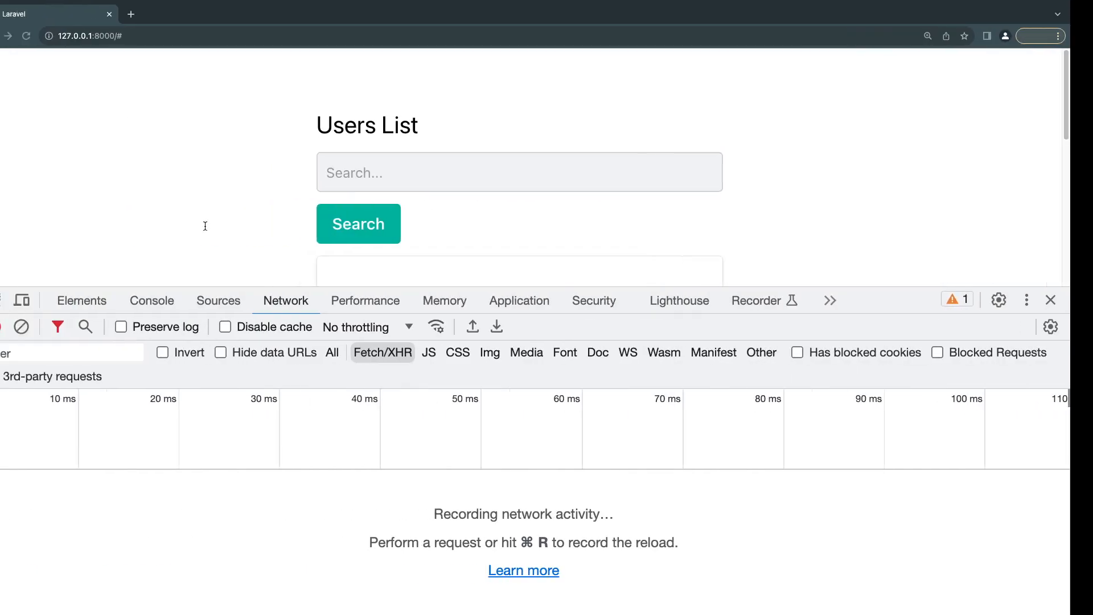
- Reload the page and close the developer tools so the full users list shows again
click(381, 224)
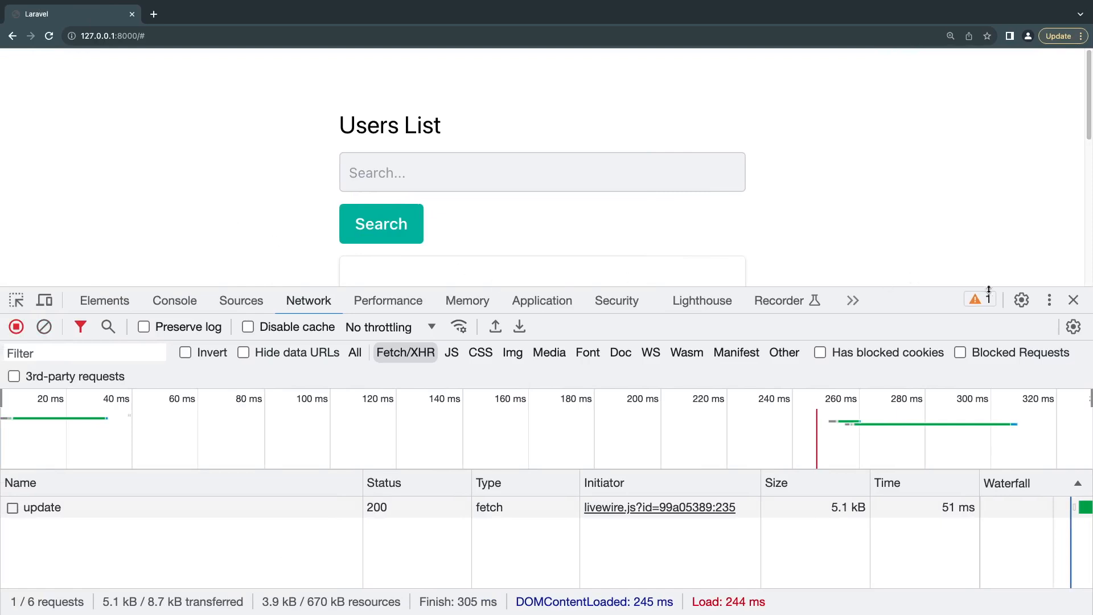
click(1074, 300)
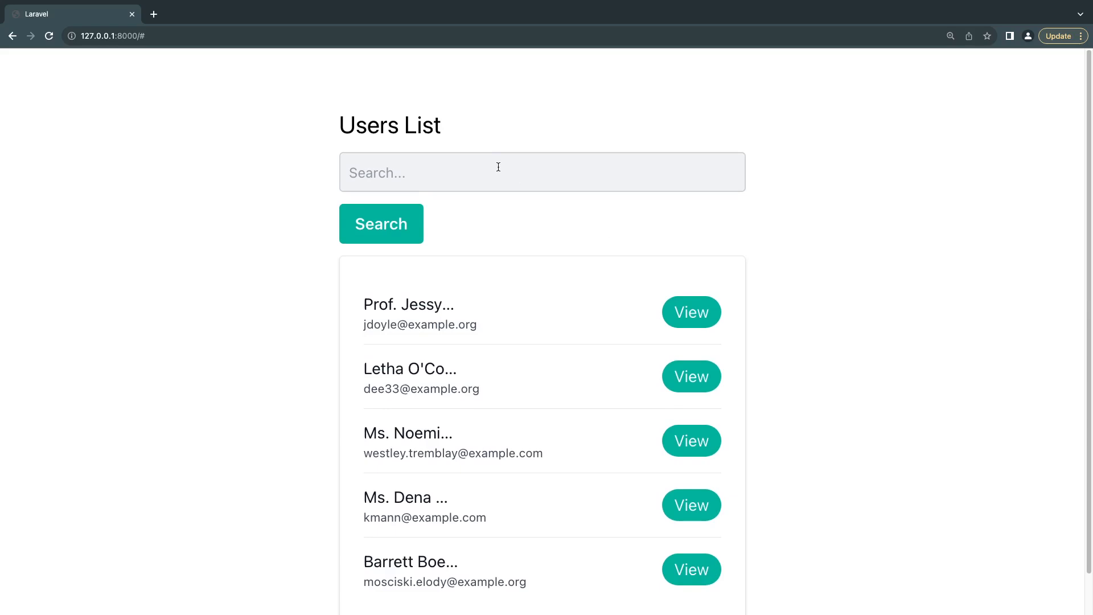
click(498, 172)
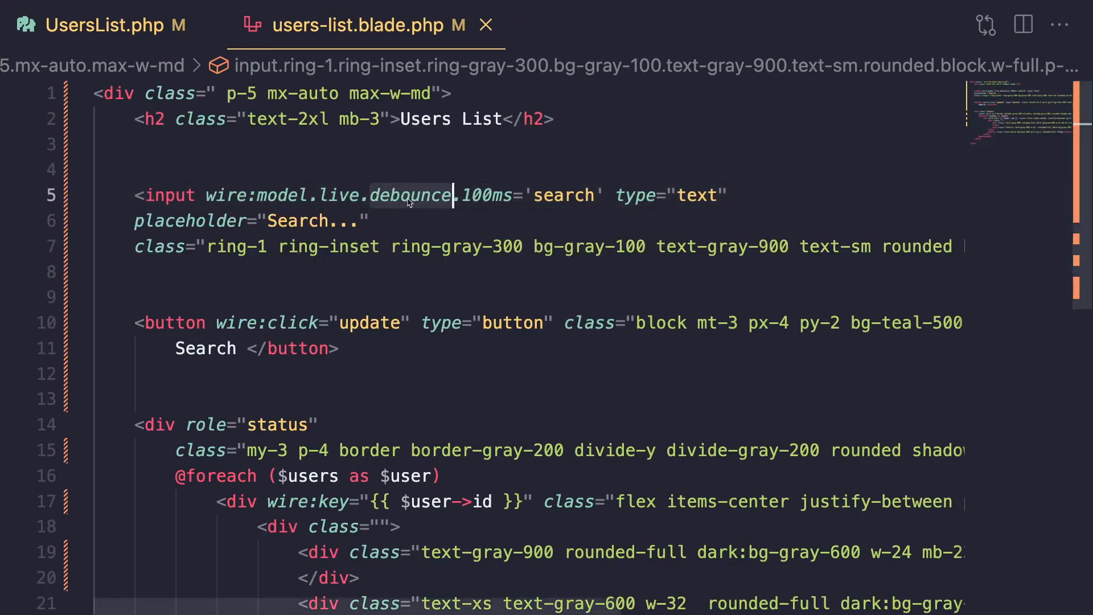
- Change the search input's wire:model.live modifier from debounce to throttle, keeping 100 ms
text(th)
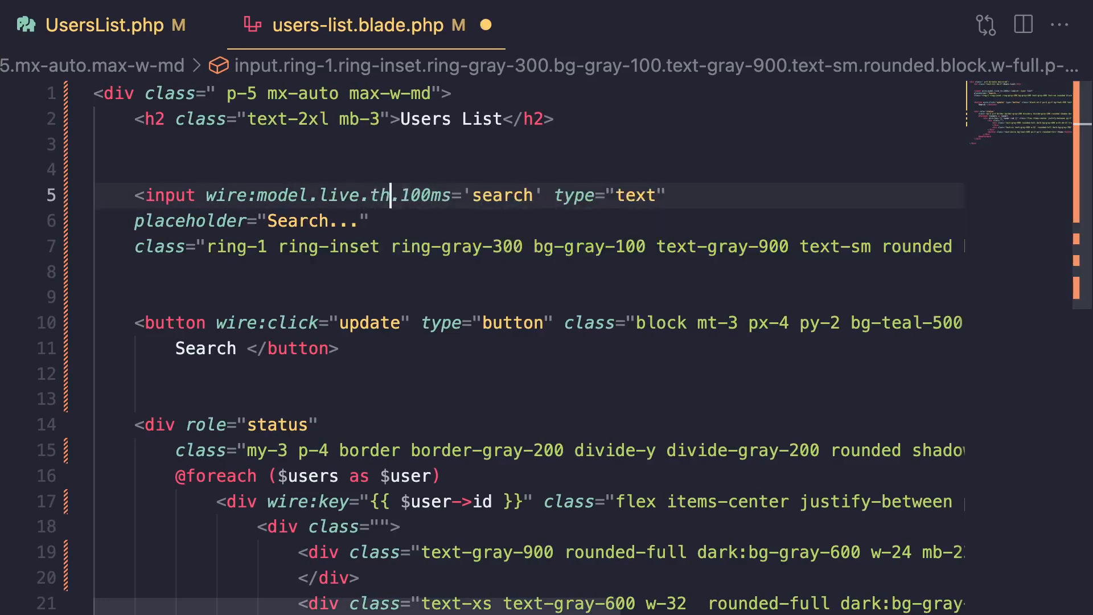
text(rottle)
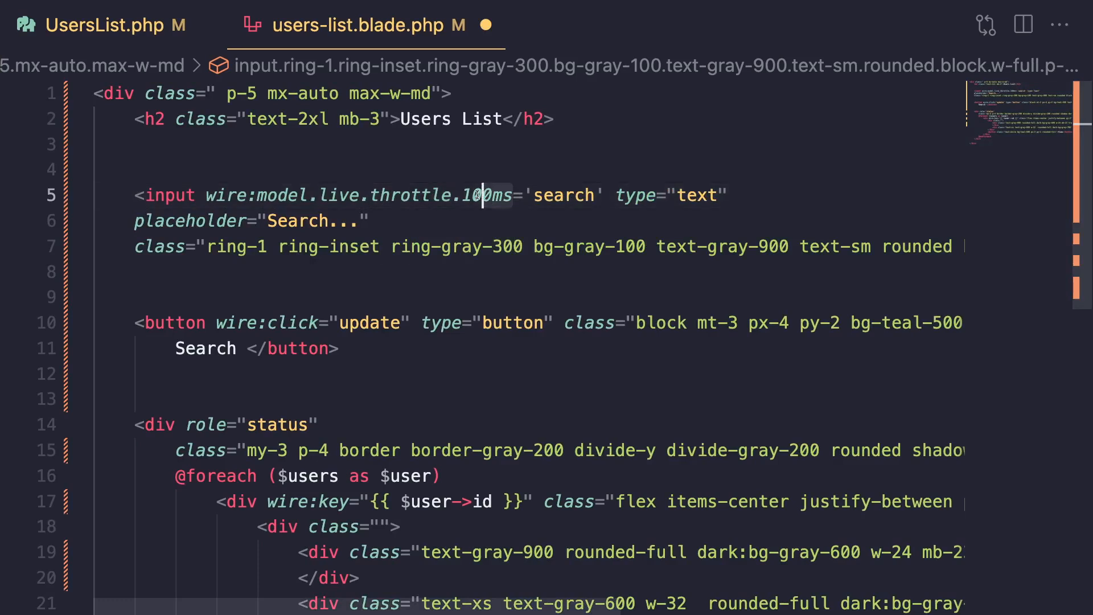
click(474, 195)
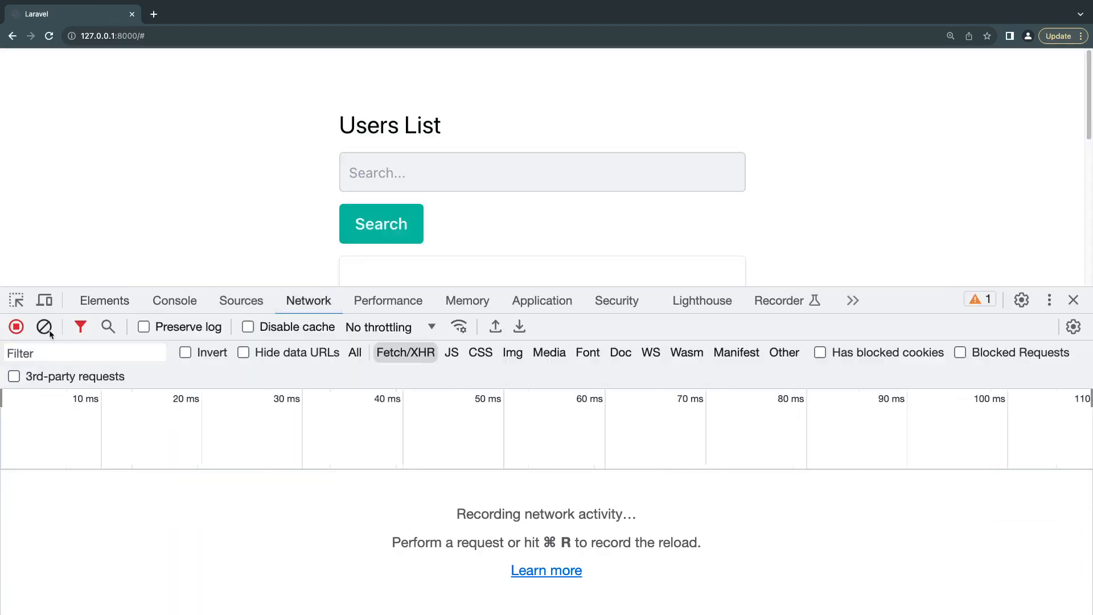
- Enter 'fdsaf' in the search field to trigger throttled update requests
text(fdsaf)
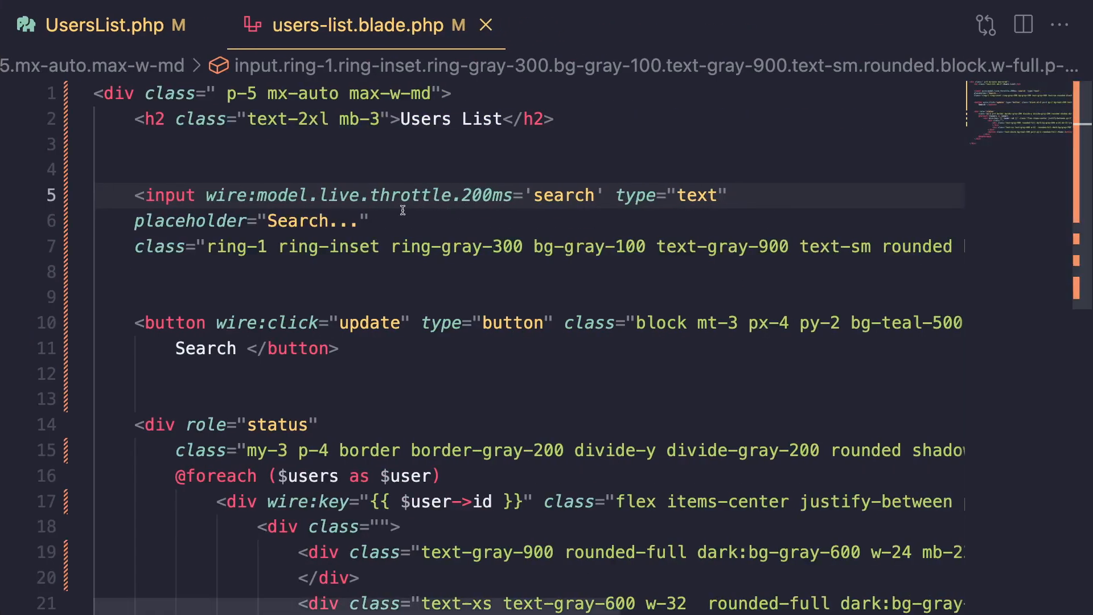
double_click(418, 195)
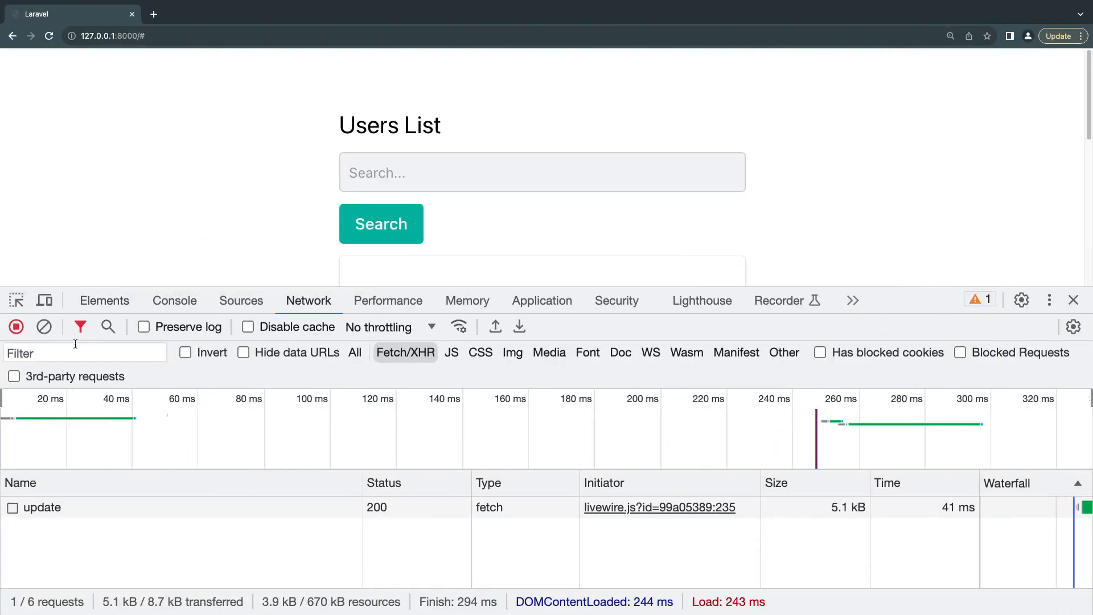
- Fill the search with a long gibberish string so throttled update requests pile up and the list empties
text(asdasdf)
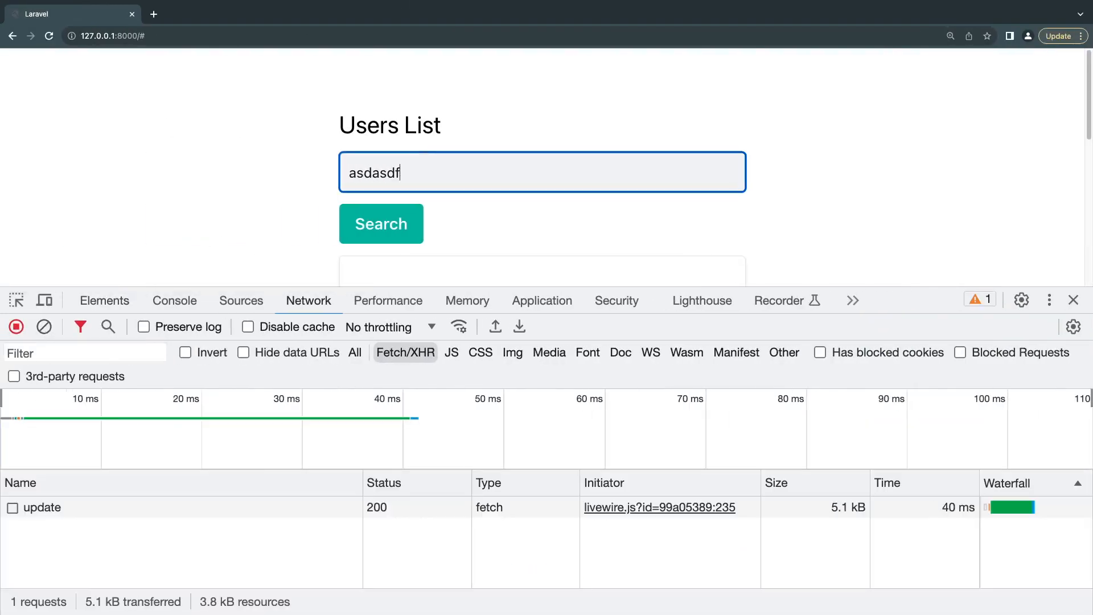
text(afasfasdfdasfasdfaf)
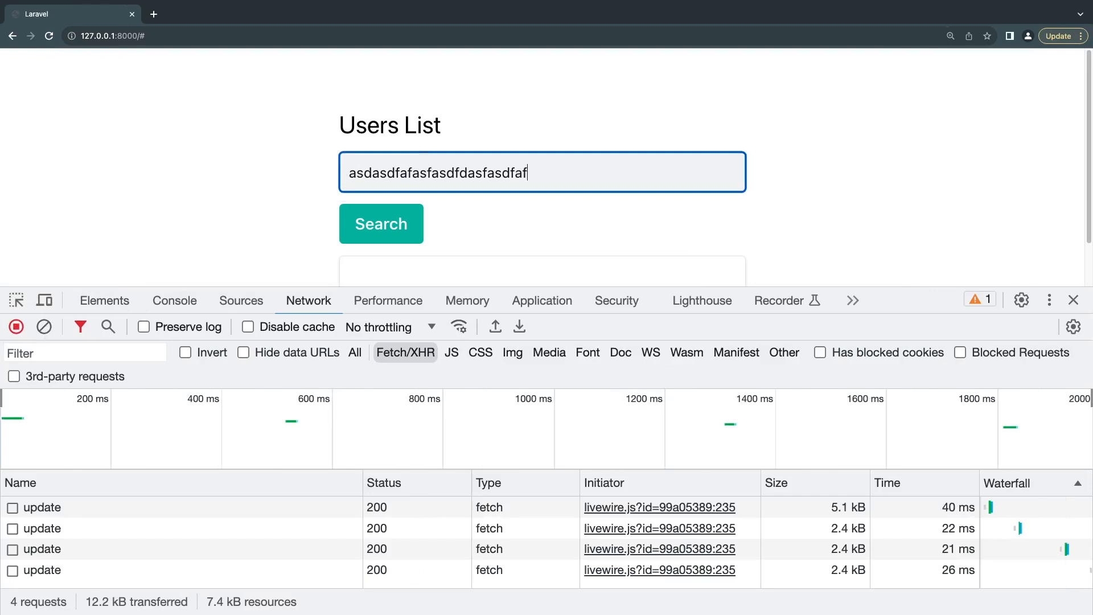
text(sdfsdfsdfs)
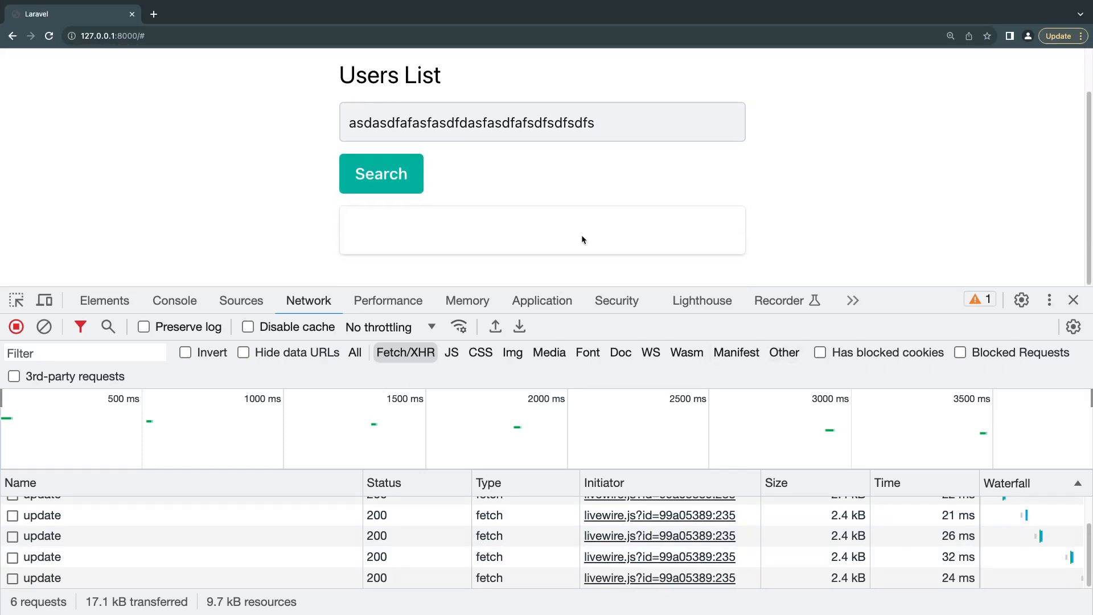
click(380, 174)
text(jes)
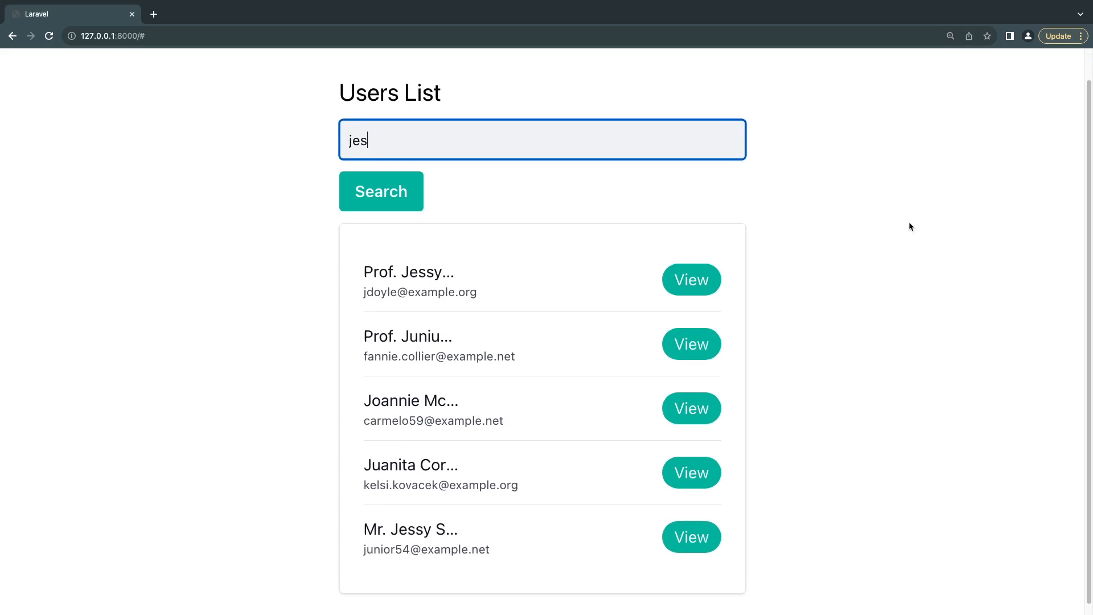
mouse_move(347, 272)
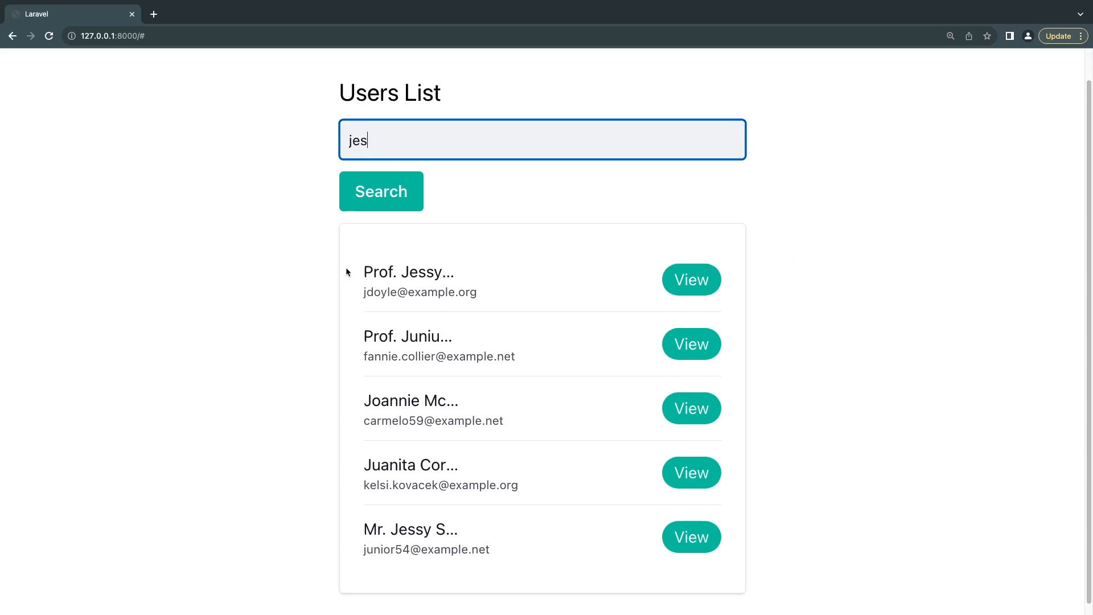
- Clear the search and enter 'jesse' so the list narrows to Jessy, Jess and Jessika
drag(363, 400, 489, 557)
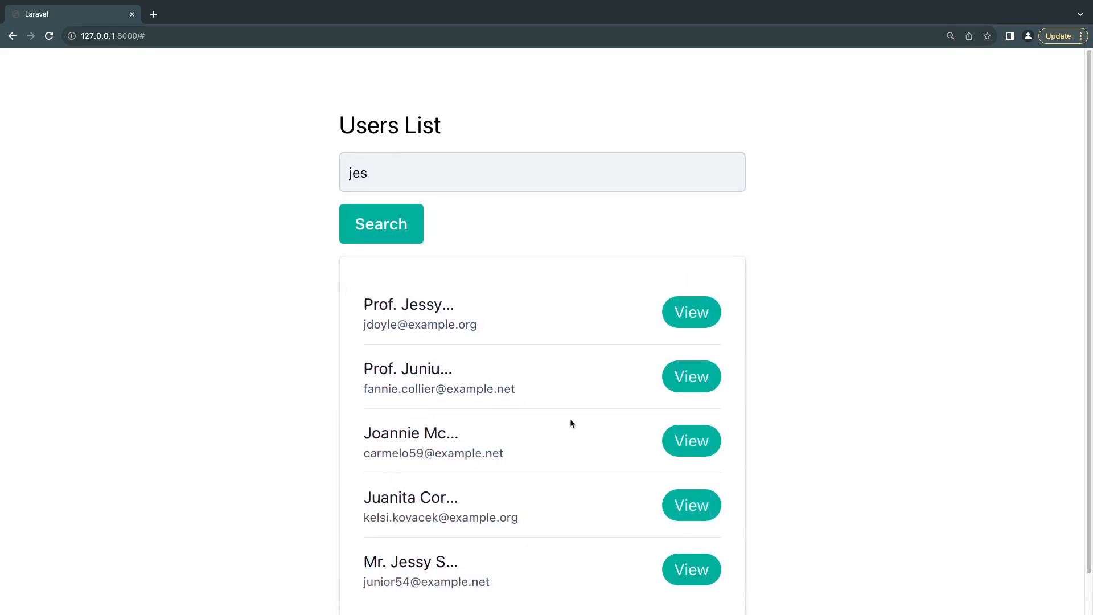
mouse_move(545, 303)
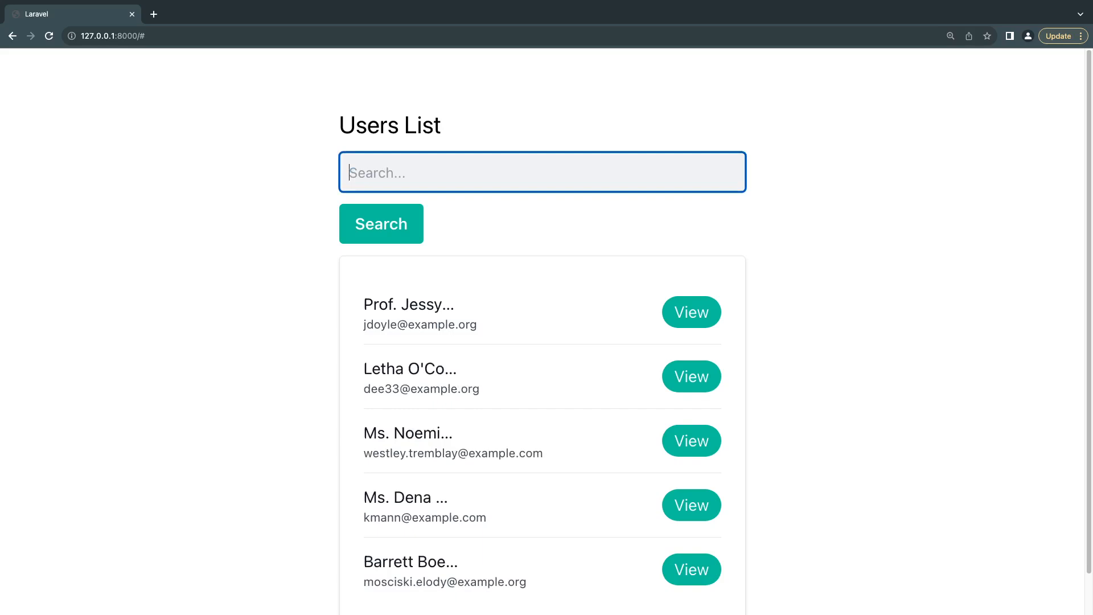
text(jesse)
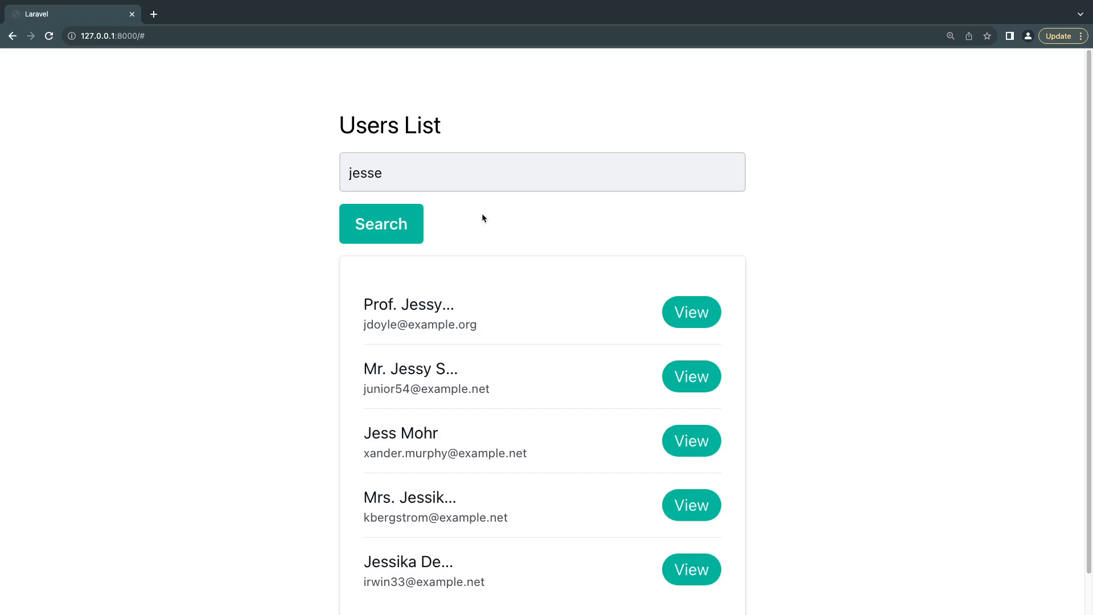
mouse_move(645, 410)
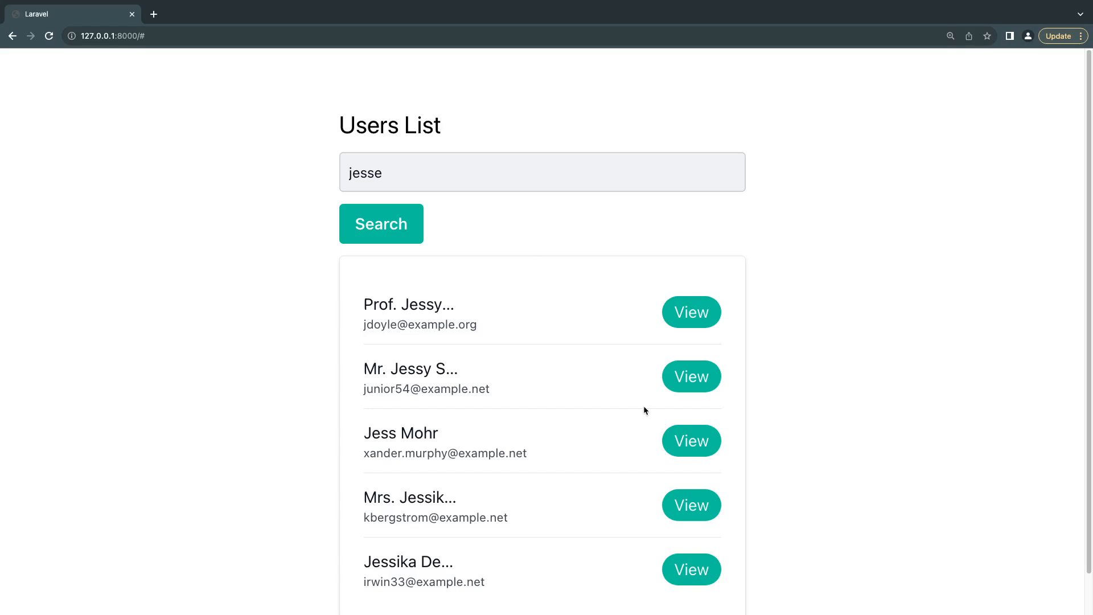